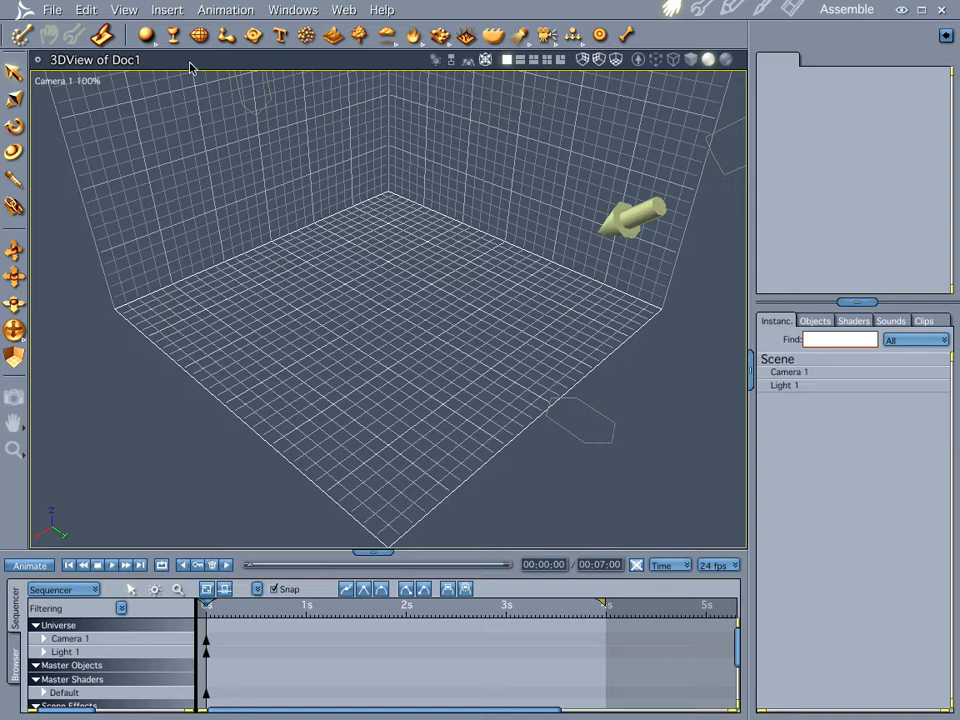
{"action": "mouse_move", "coordinate": [168, 56]}
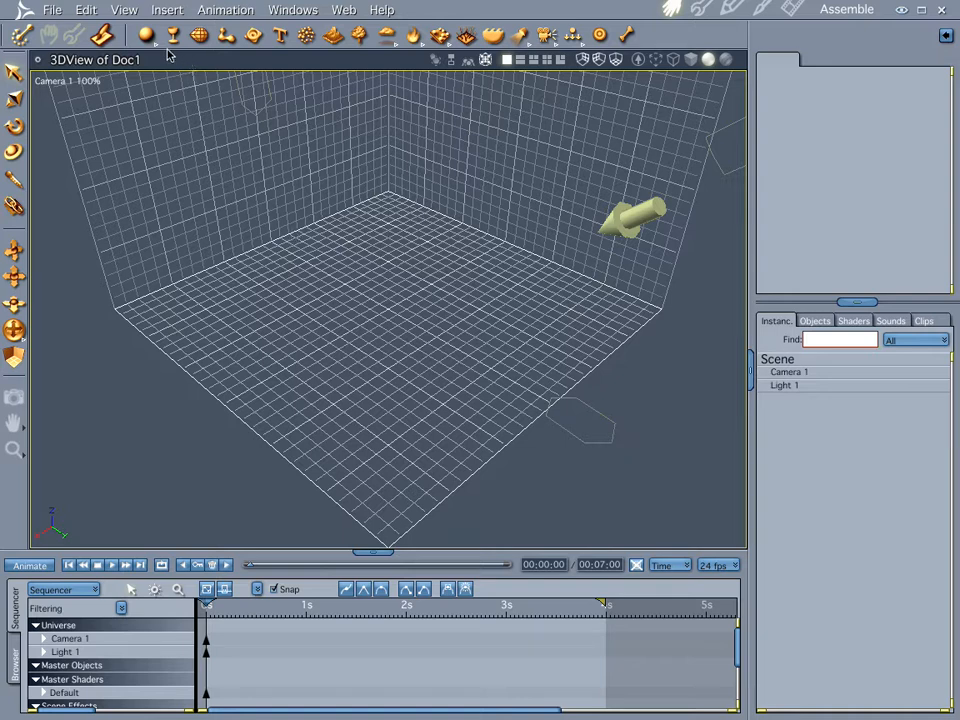
{"action": "mouse_move", "coordinate": [172, 36]}
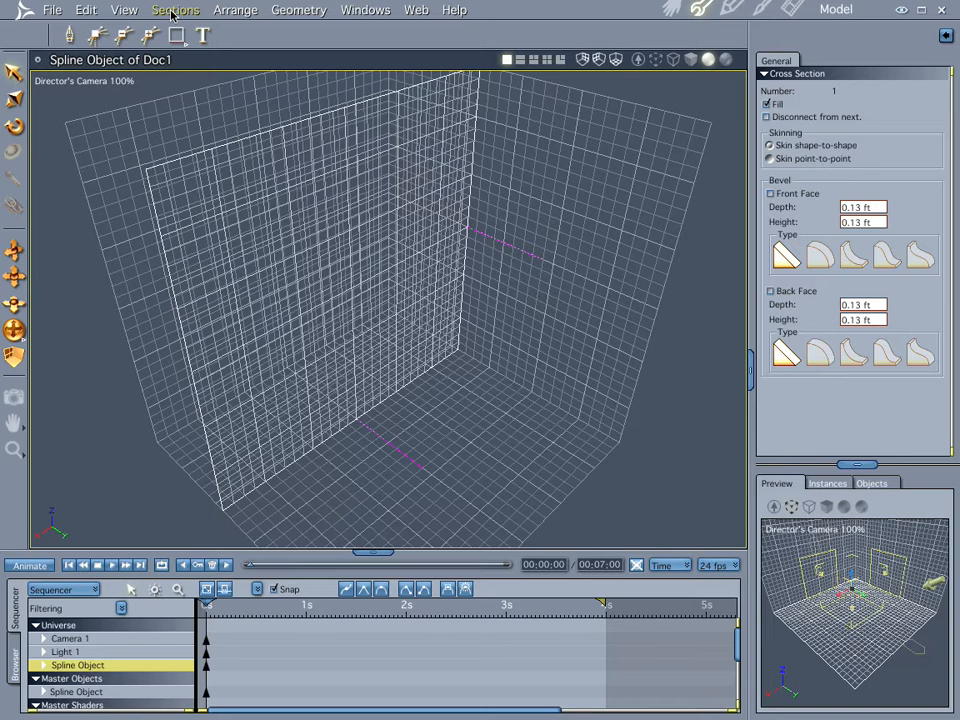
{"action": "mouse_move", "coordinate": [92, 88]}
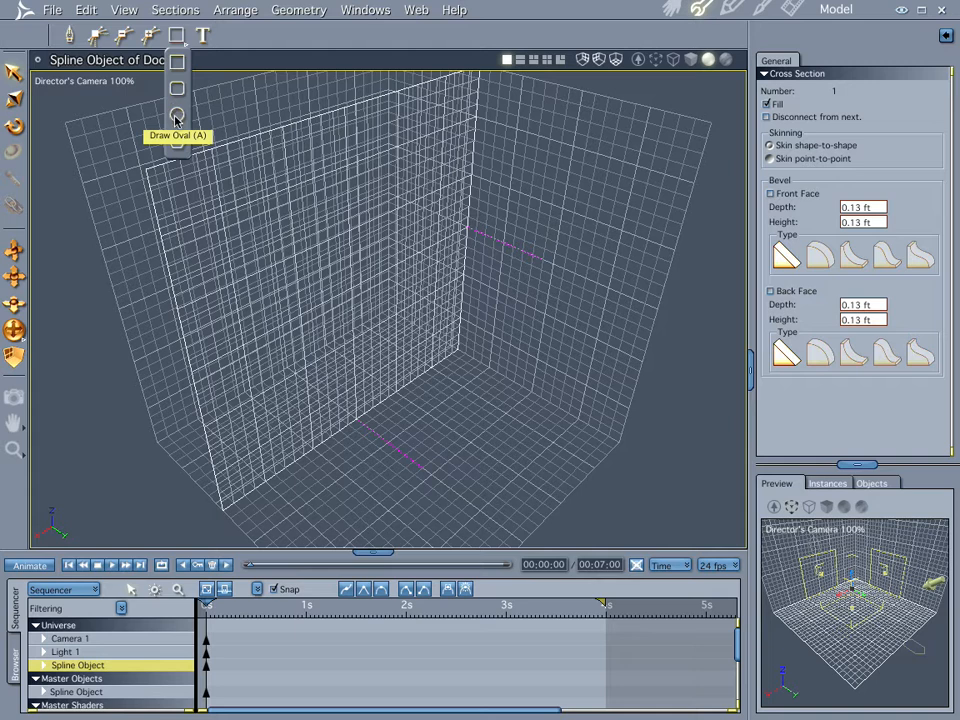
Step: Choose the Draw Oval tool for the circular cross-section and enable Snap to grid
{"action": "left_click", "coordinate": [176, 116]}
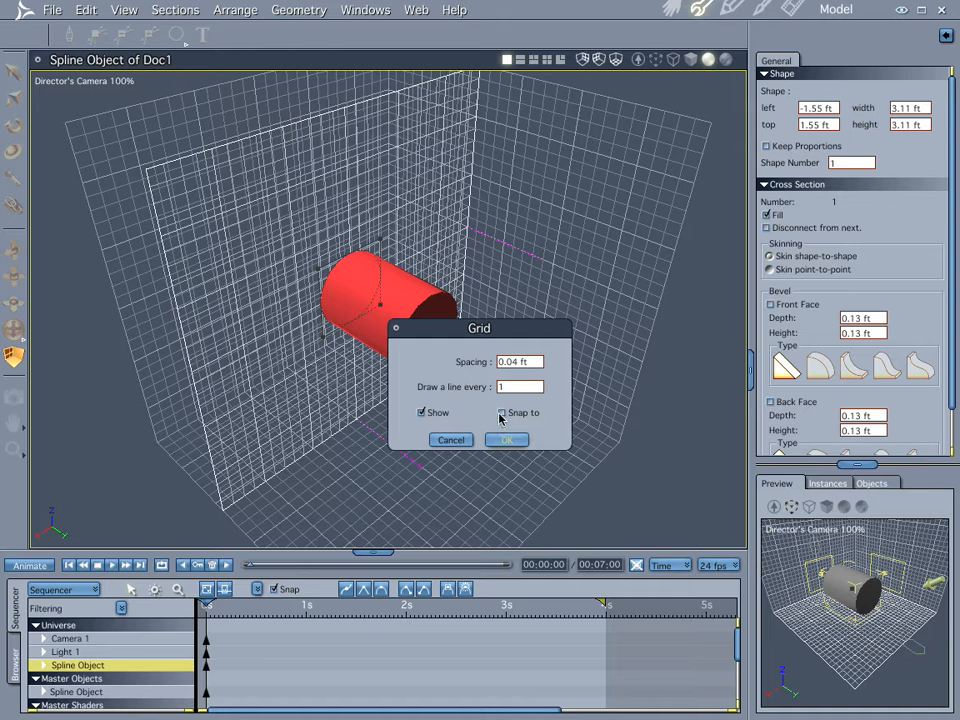
{"action": "left_click", "coordinate": [502, 412]}
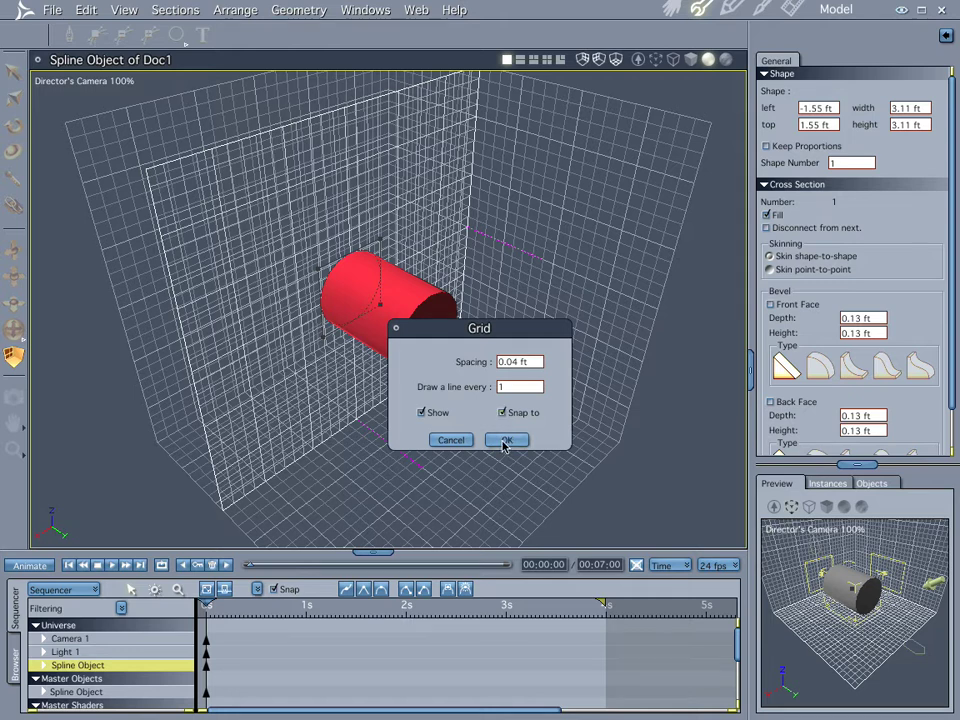
{"action": "left_click", "coordinate": [506, 440]}
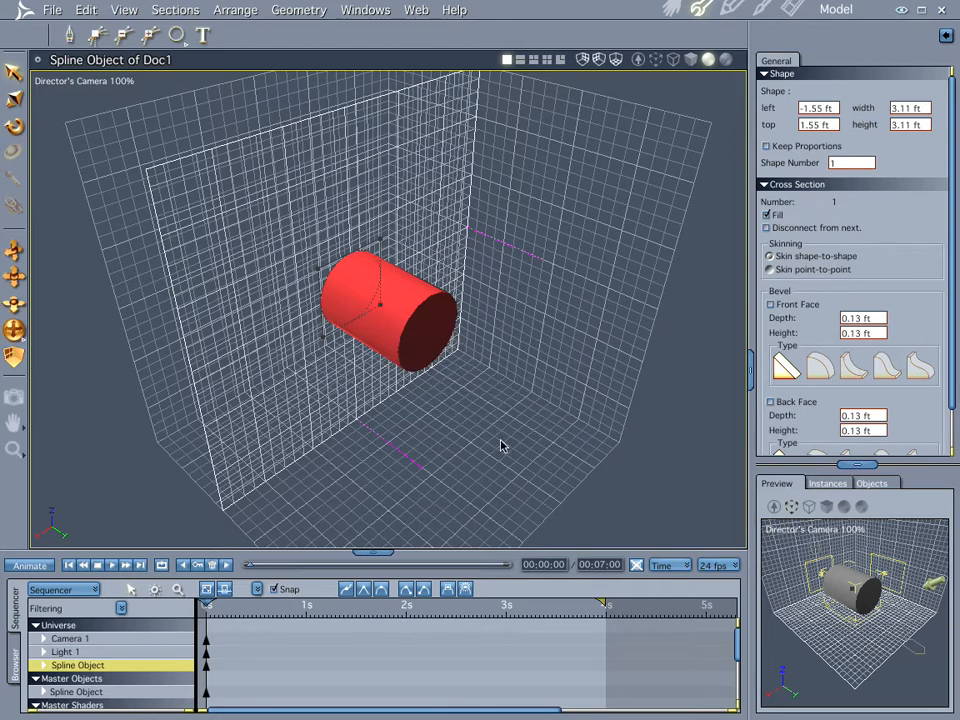
{"action": "mouse_move", "coordinate": [14, 76]}
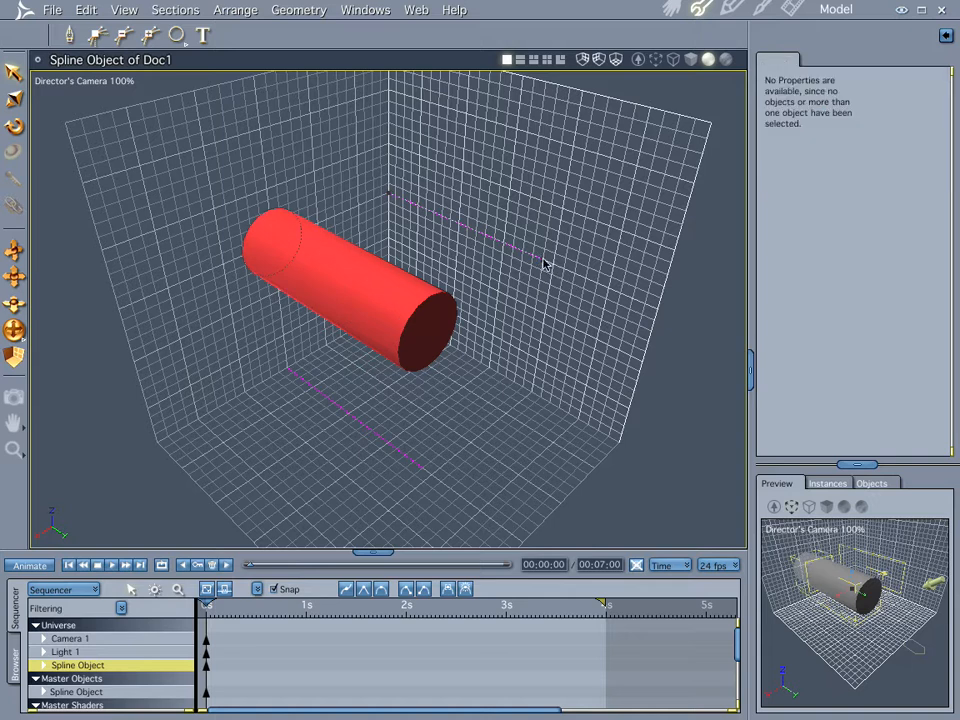
{"action": "mouse_move", "coordinate": [658, 316]}
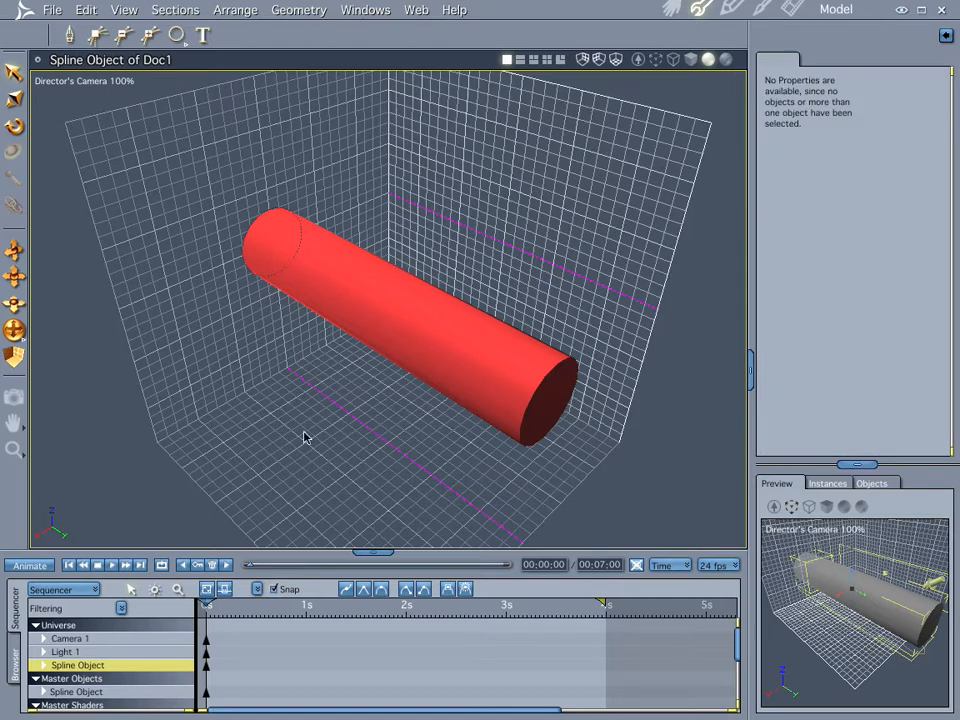
{"action": "mouse_move", "coordinate": [284, 212]}
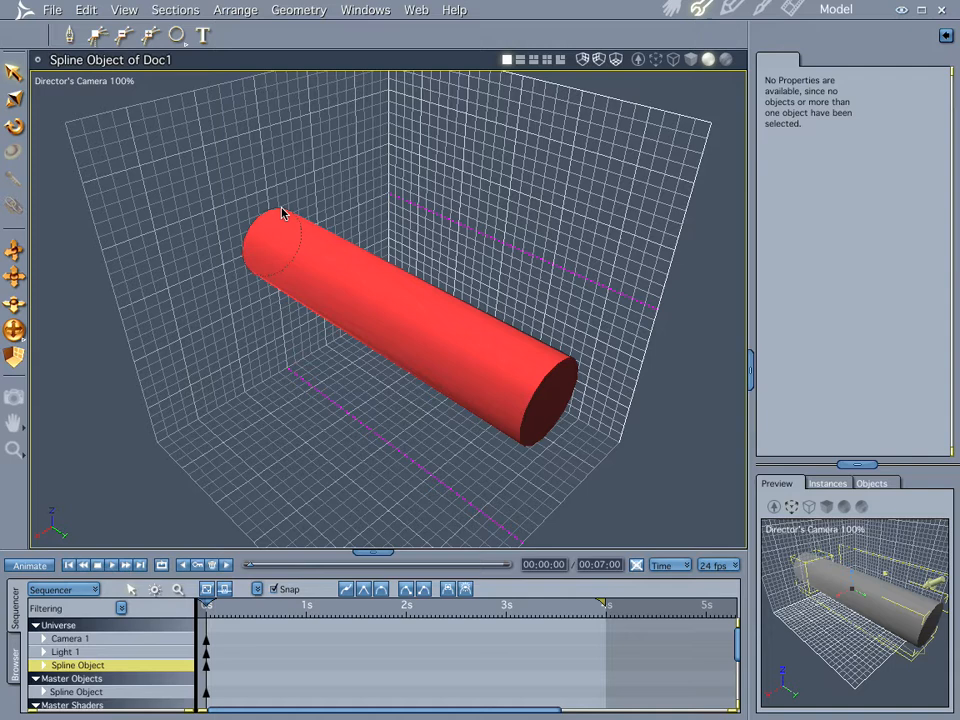
{"action": "mouse_move", "coordinate": [278, 244]}
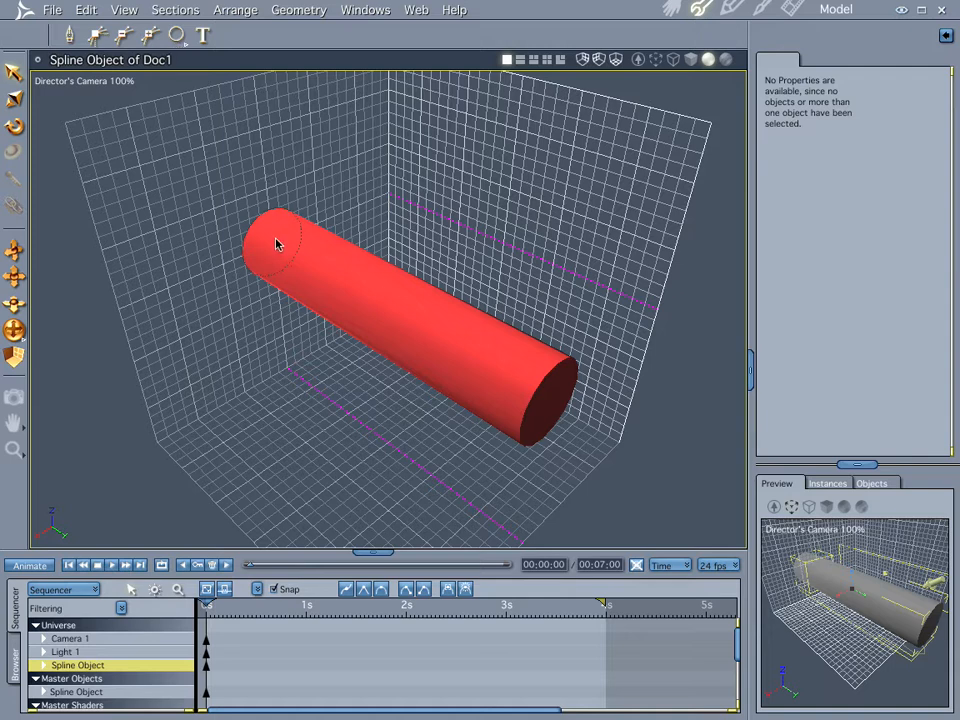
{"action": "left_click", "coordinate": [176, 8]}
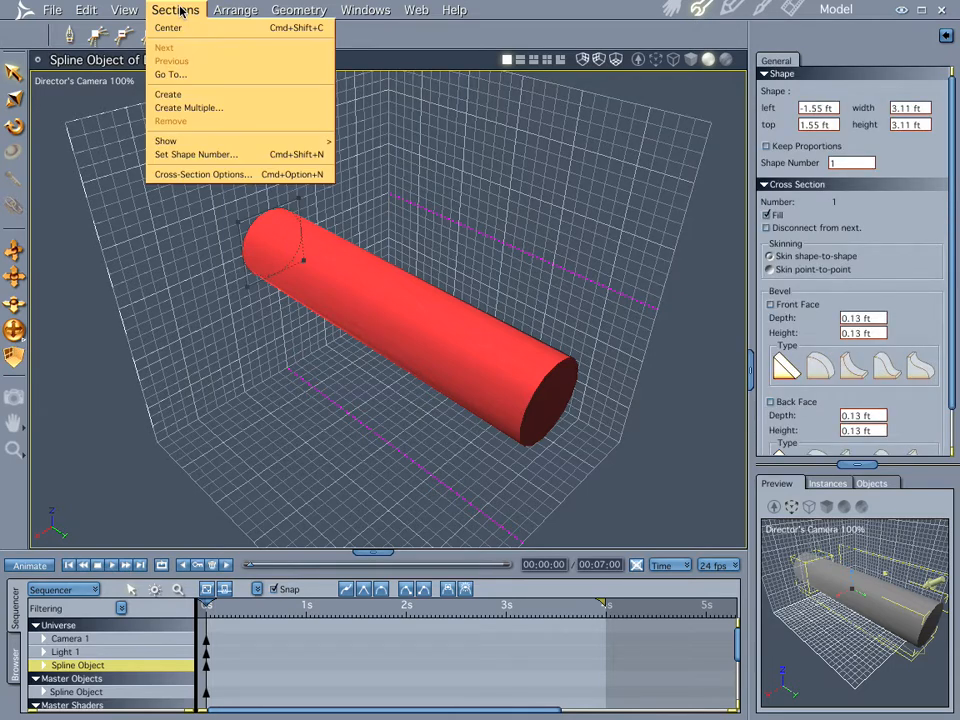
{"action": "mouse_move", "coordinate": [184, 60]}
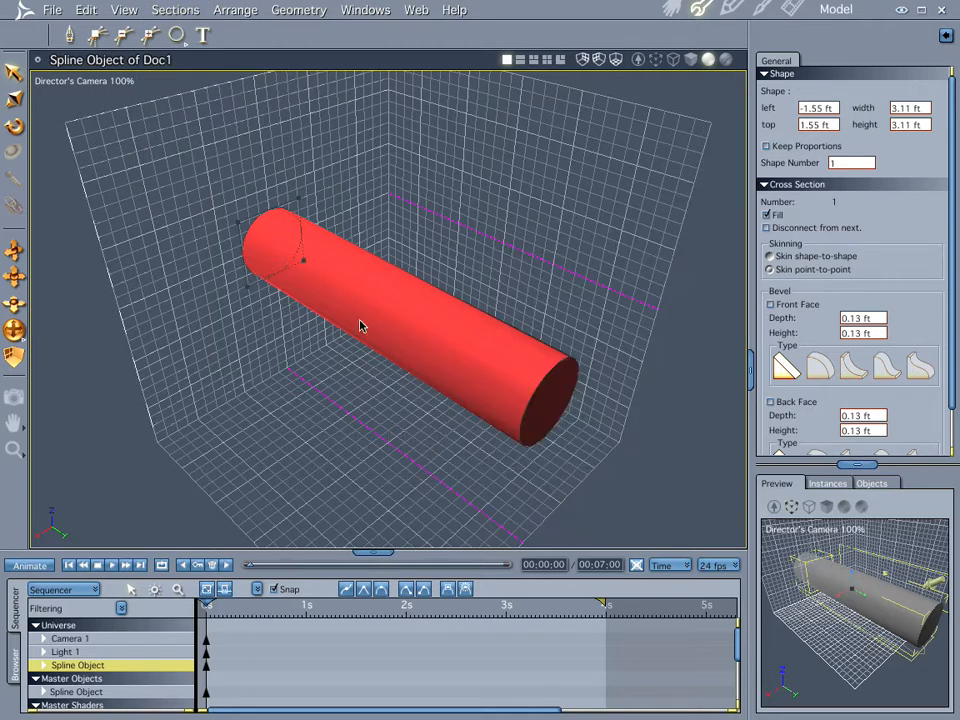
{"action": "left_click", "coordinate": [834, 200]}
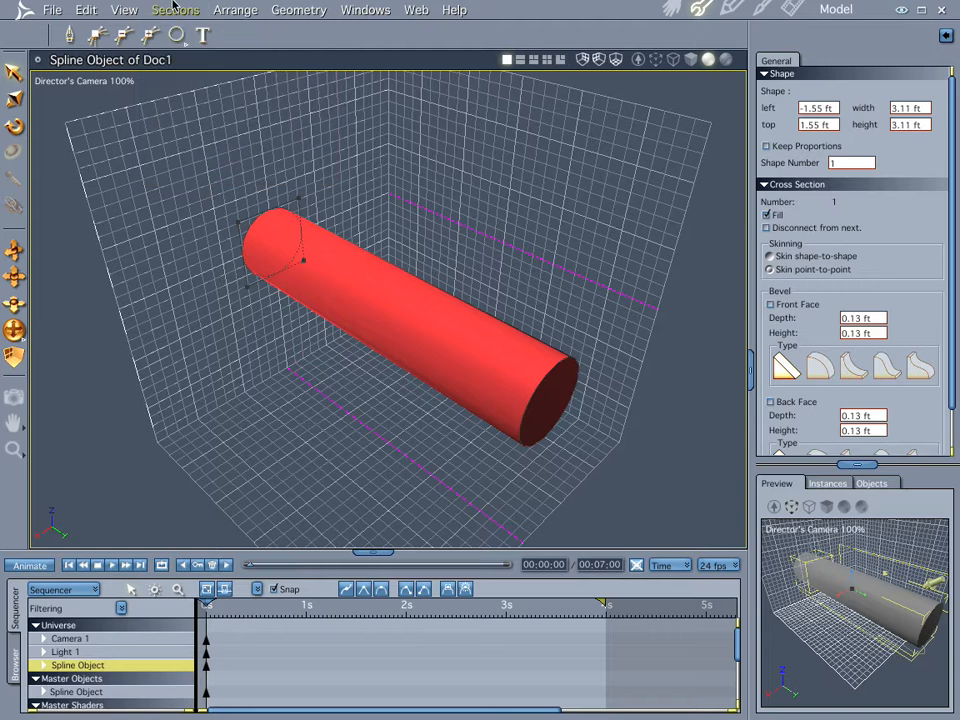
{"action": "mouse_move", "coordinate": [316, 160]}
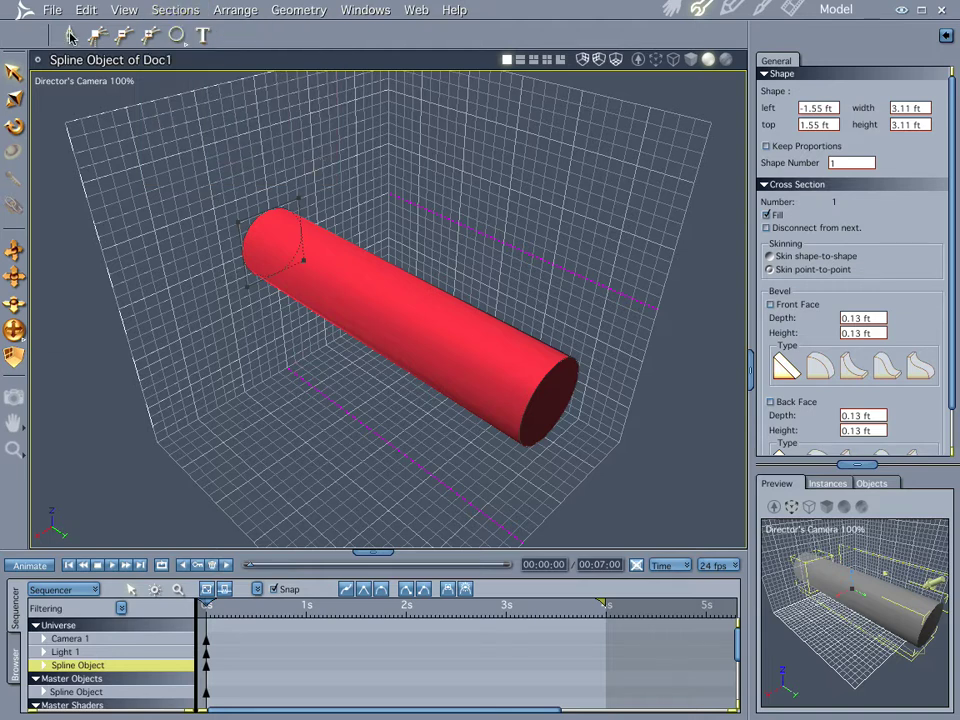
{"action": "mouse_move", "coordinate": [178, 58]}
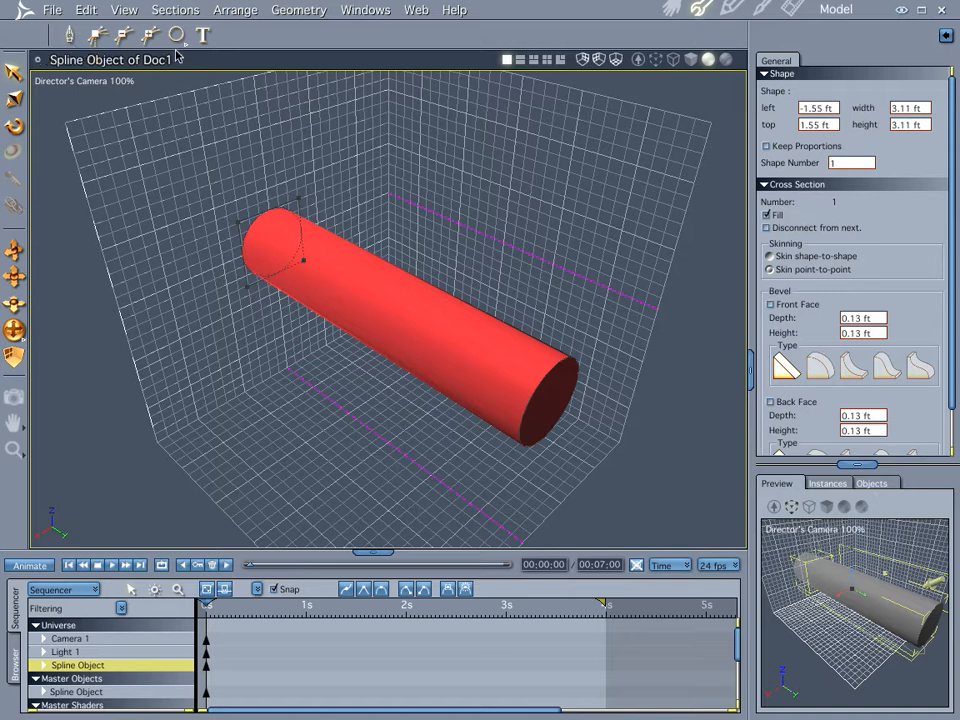
{"action": "mouse_move", "coordinate": [420, 210]}
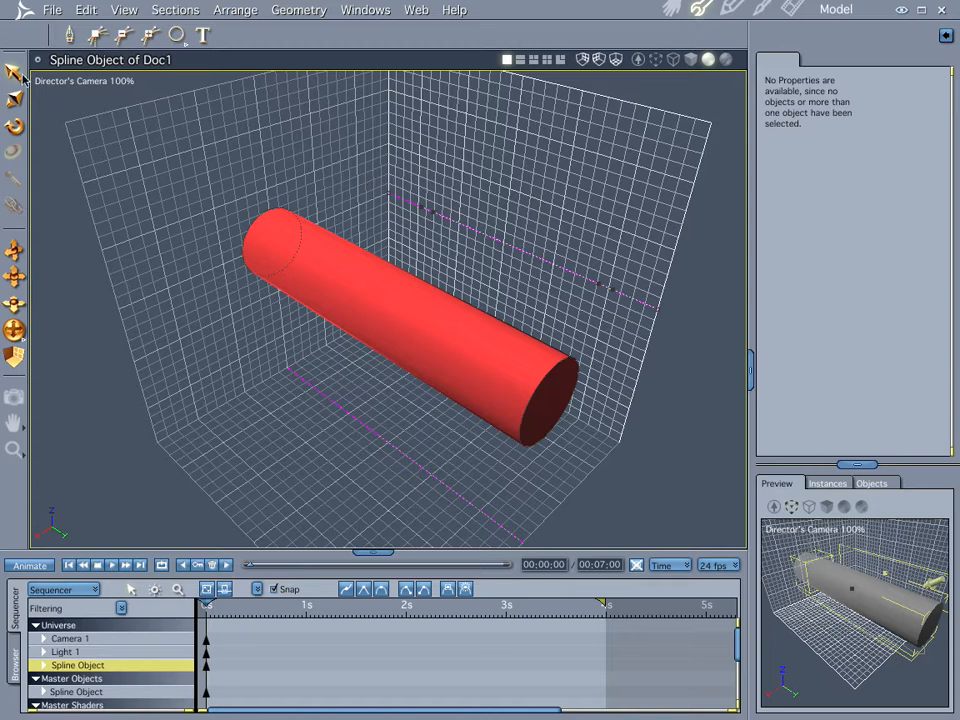
{"action": "left_click", "coordinate": [76, 664]}
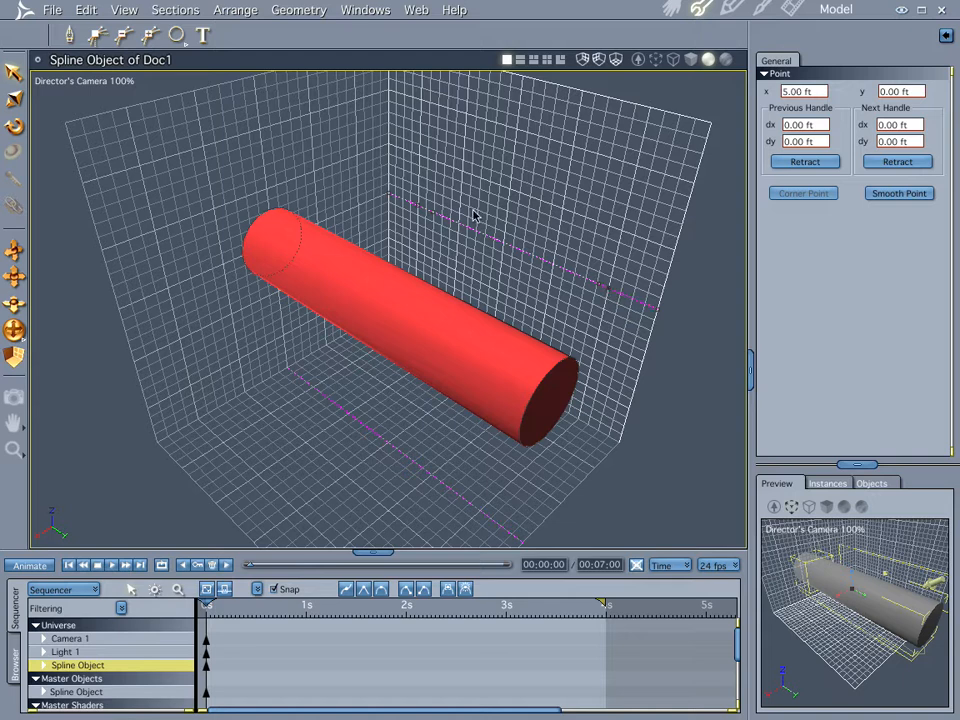
Step: Jump to a cross-section and give the pipe a symmetrical extrusion envelope via Sections and Geometry menus
{"action": "left_click", "coordinate": [176, 8]}
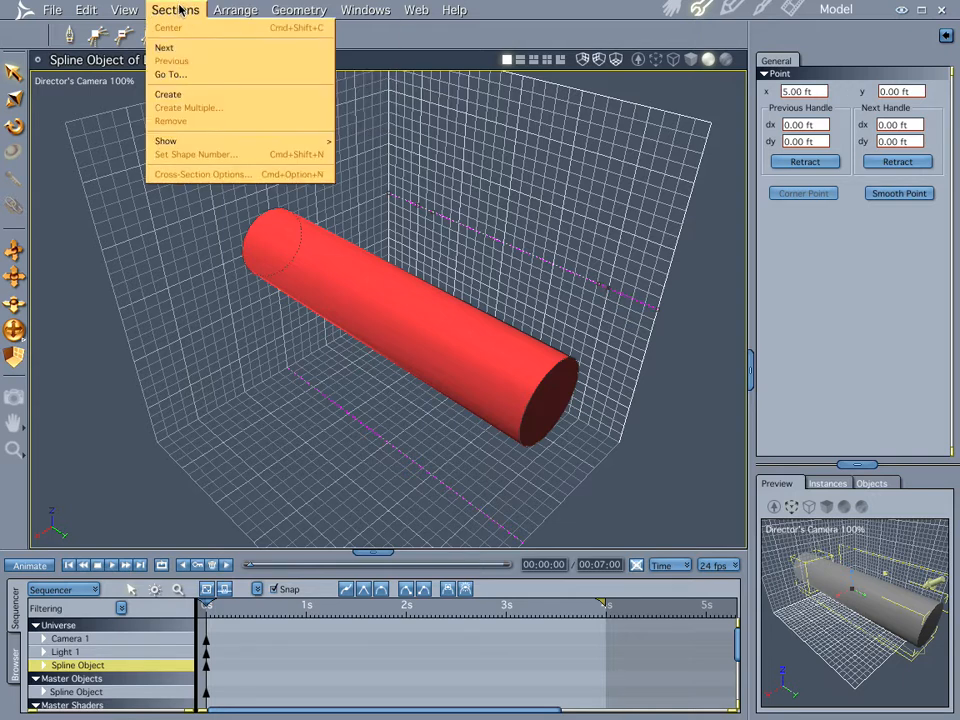
{"action": "left_click", "coordinate": [298, 8]}
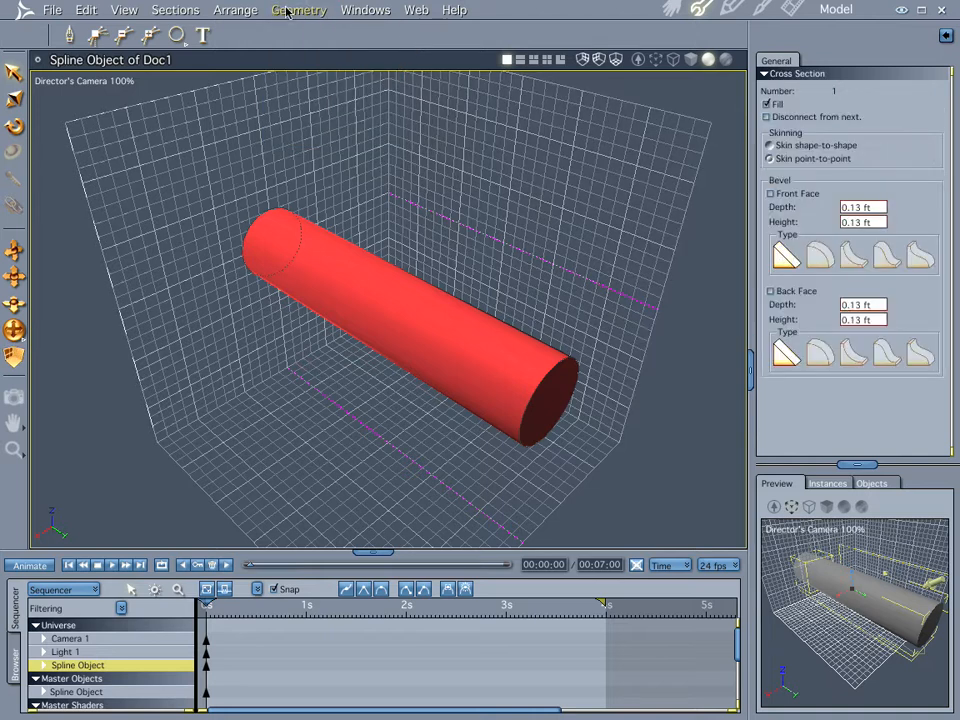
{"action": "left_click", "coordinate": [298, 10]}
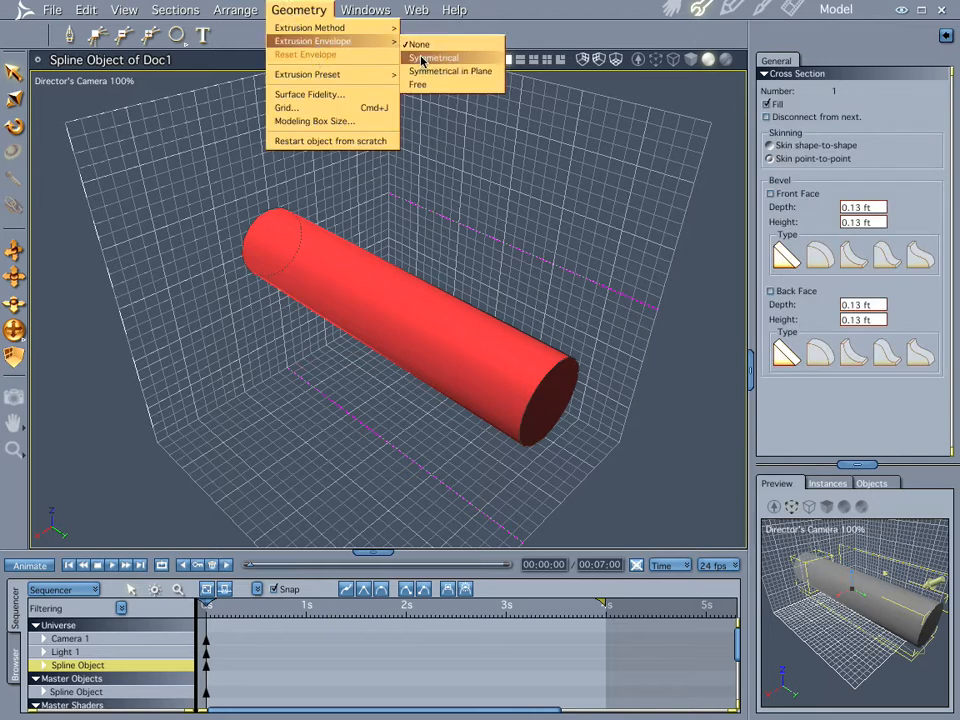
{"action": "left_click", "coordinate": [432, 56]}
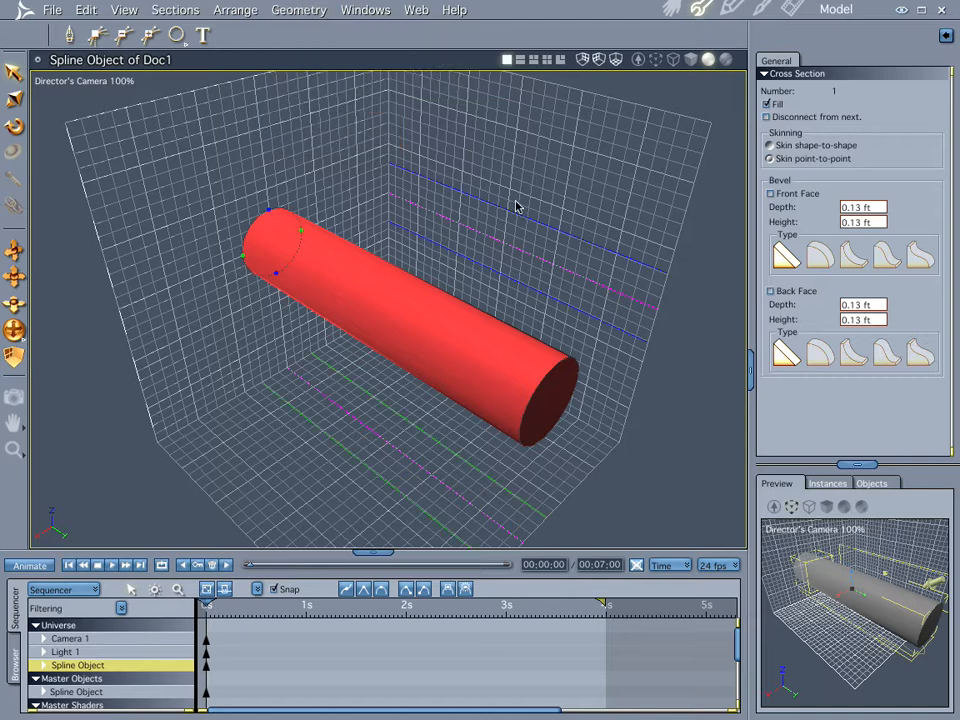
{"action": "mouse_move", "coordinate": [276, 144]}
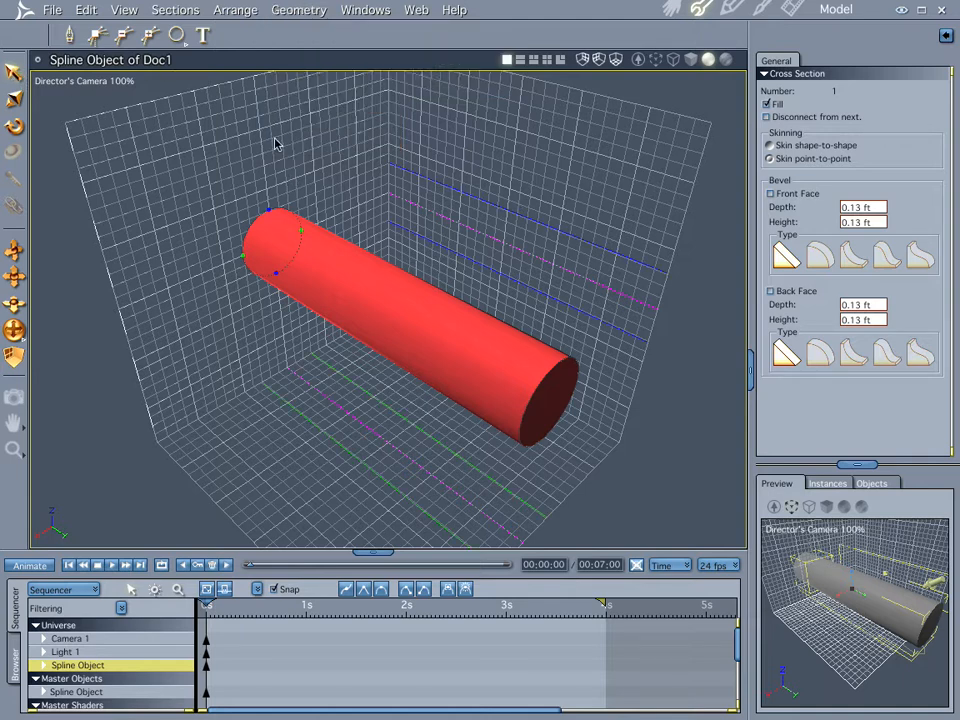
{"action": "left_click", "coordinate": [436, 188]}
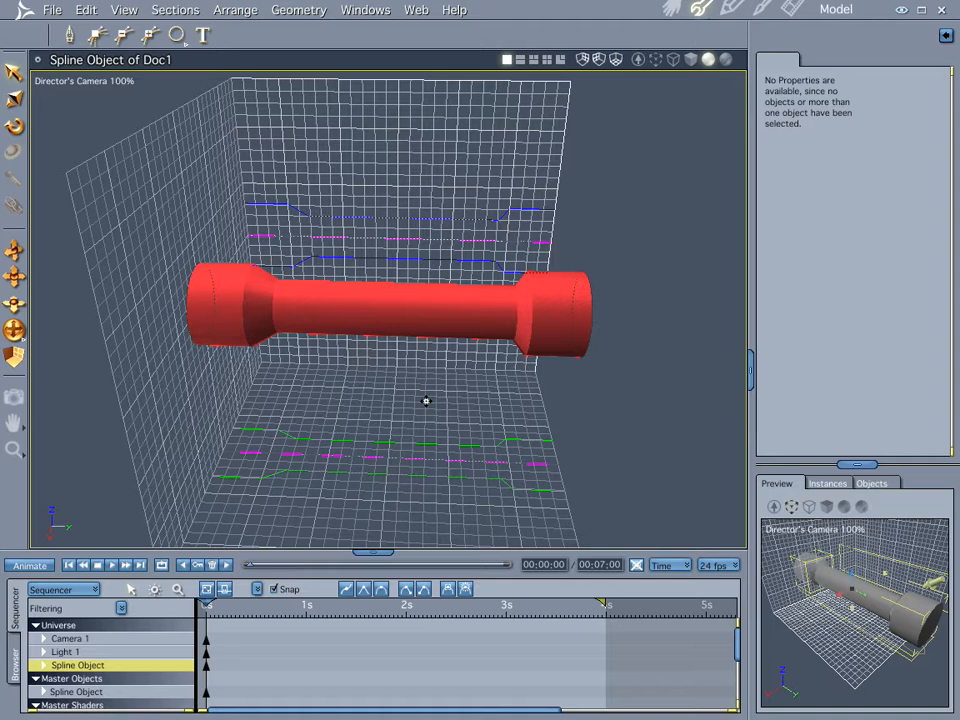
{"action": "mouse_move", "coordinate": [12, 72]}
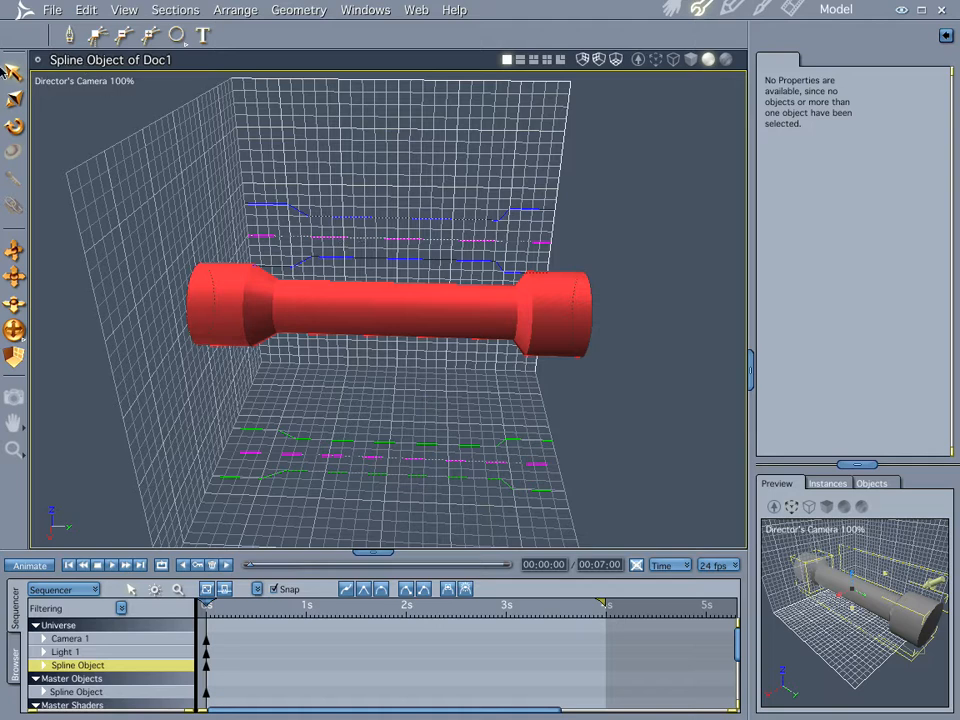
{"action": "mouse_move", "coordinate": [500, 224]}
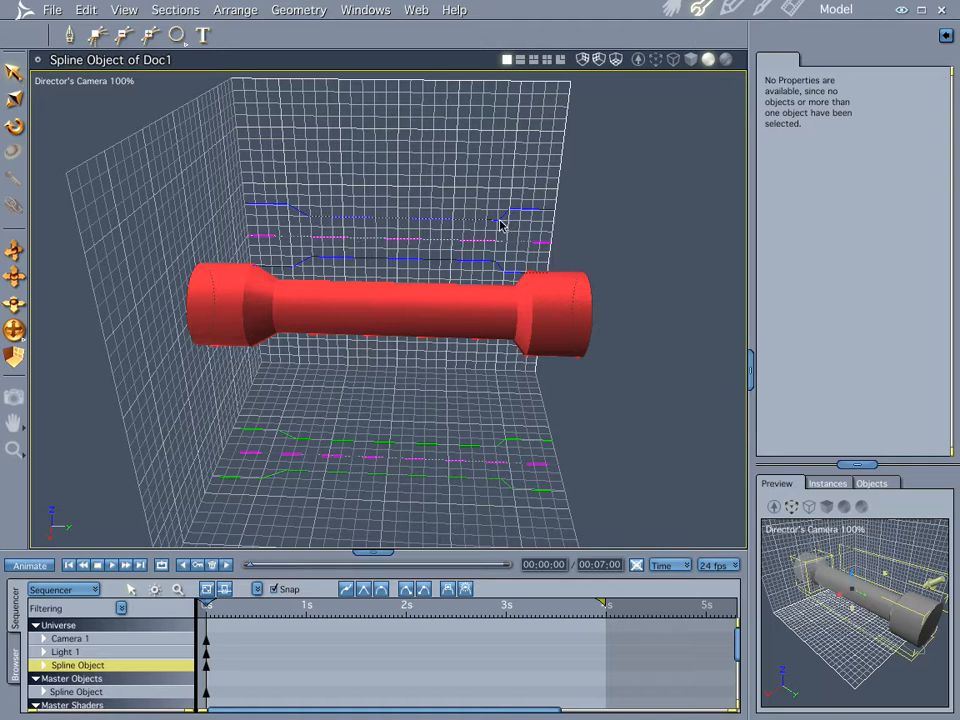
Step: Select an envelope point, showing its Point properties at about 4.58 ft by 1.00 ft
{"action": "left_click", "coordinate": [500, 216]}
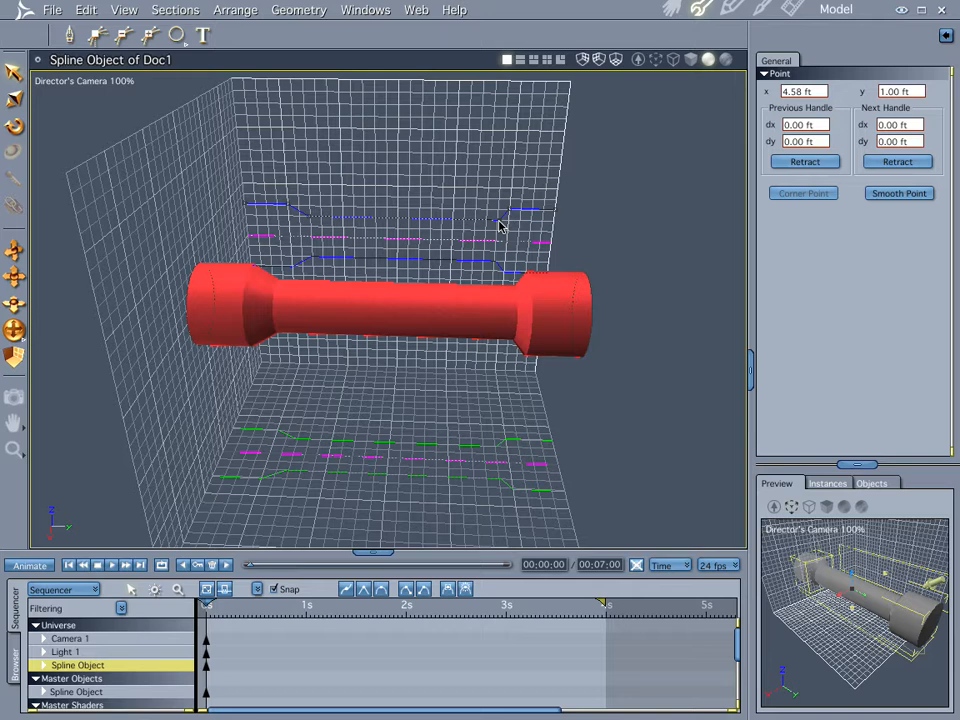
{"action": "mouse_move", "coordinate": [488, 228]}
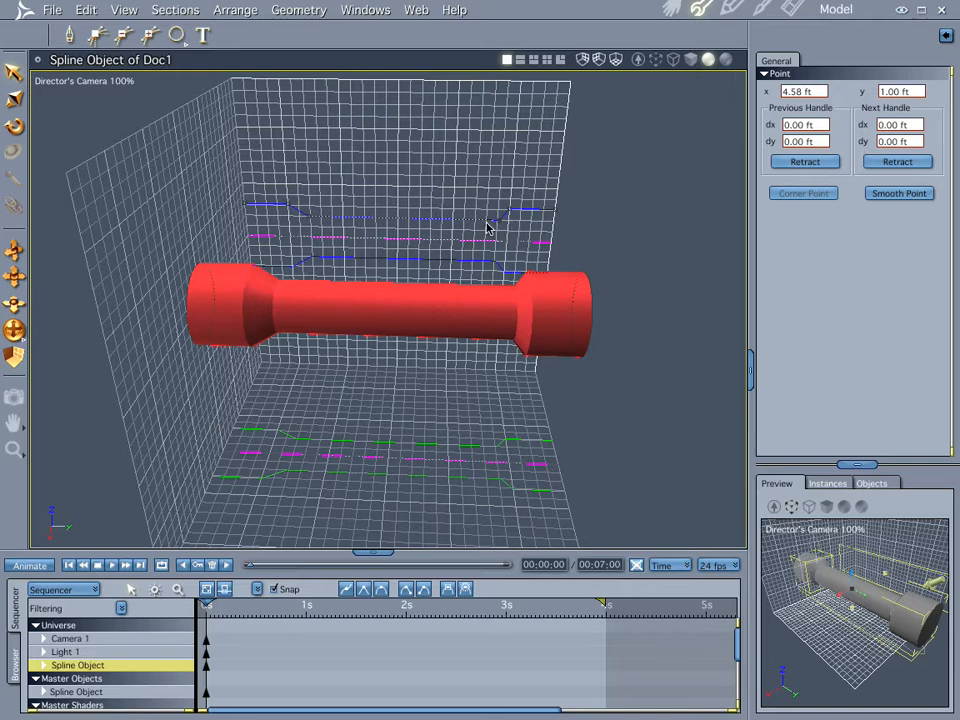
{"action": "mouse_move", "coordinate": [524, 228]}
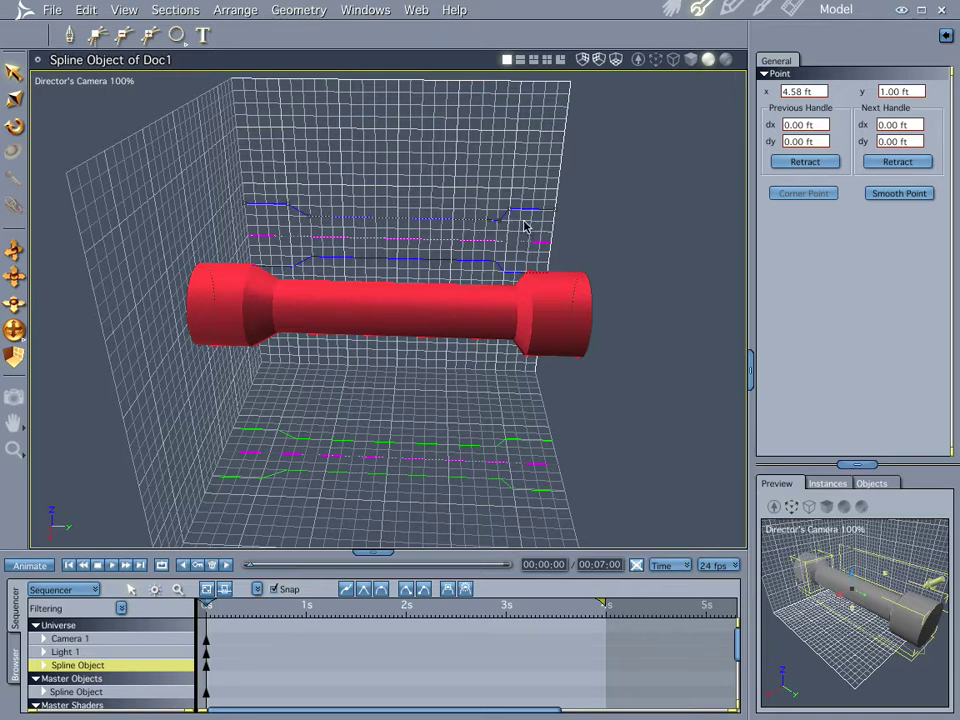
{"action": "mouse_move", "coordinate": [504, 228]}
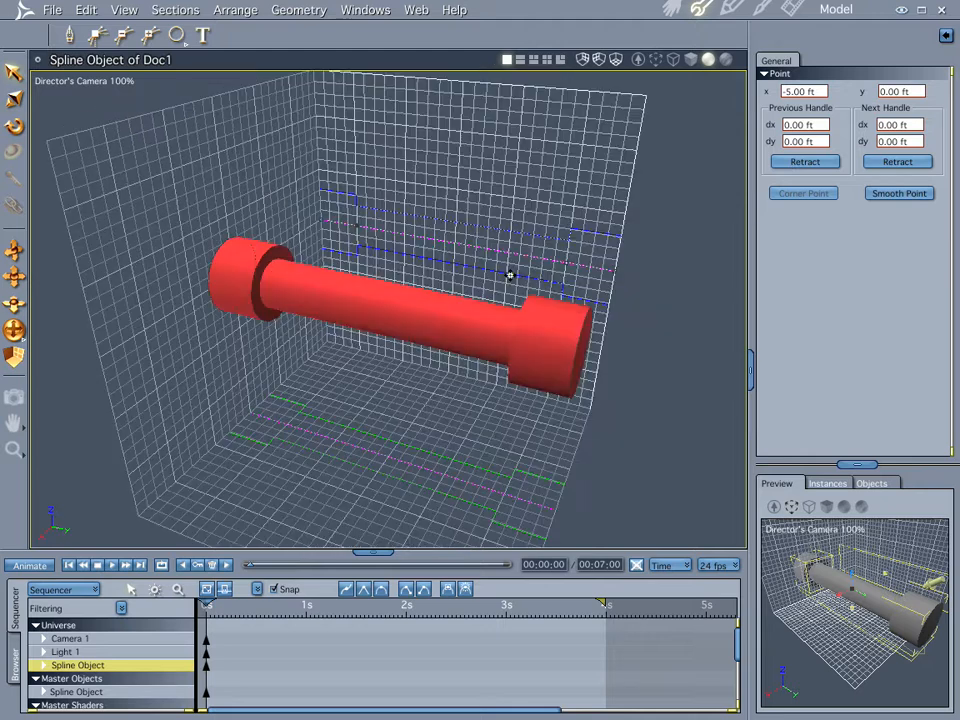
{"action": "mouse_move", "coordinate": [222, 272]}
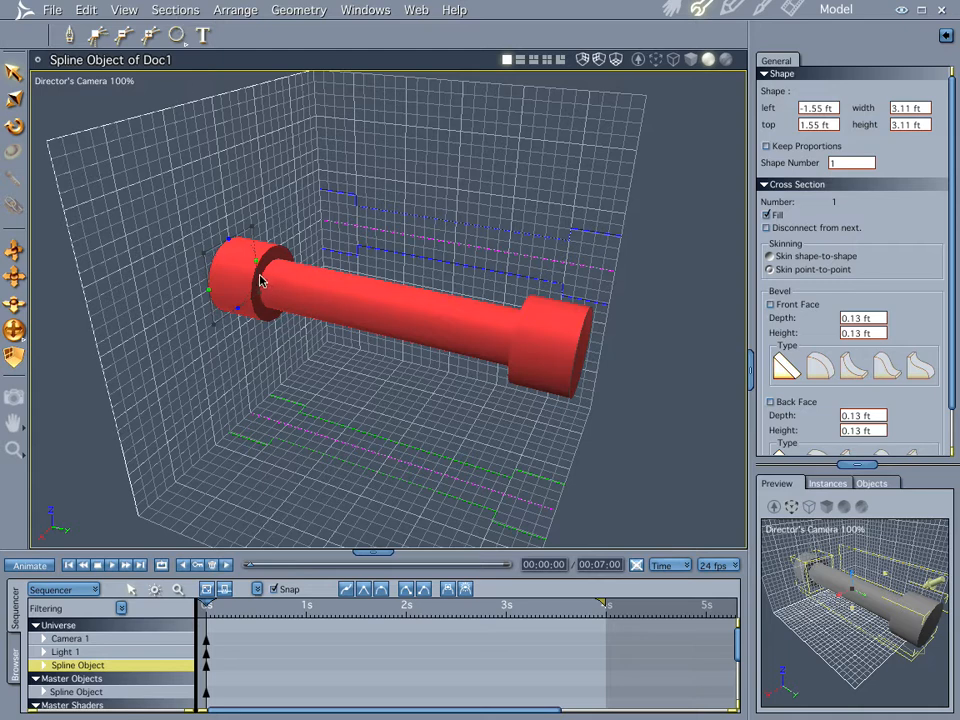
{"action": "mouse_move", "coordinate": [236, 10]}
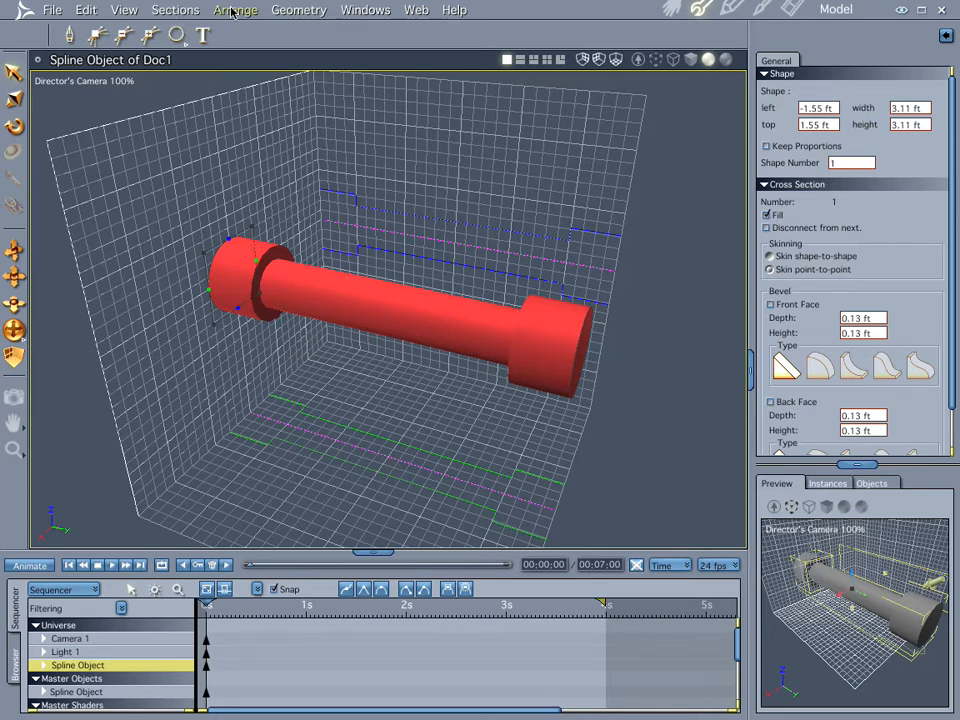
Step: Step through the cross sections with Sections > Next to reach section 2 and turn off its fill
{"action": "left_click", "coordinate": [176, 8]}
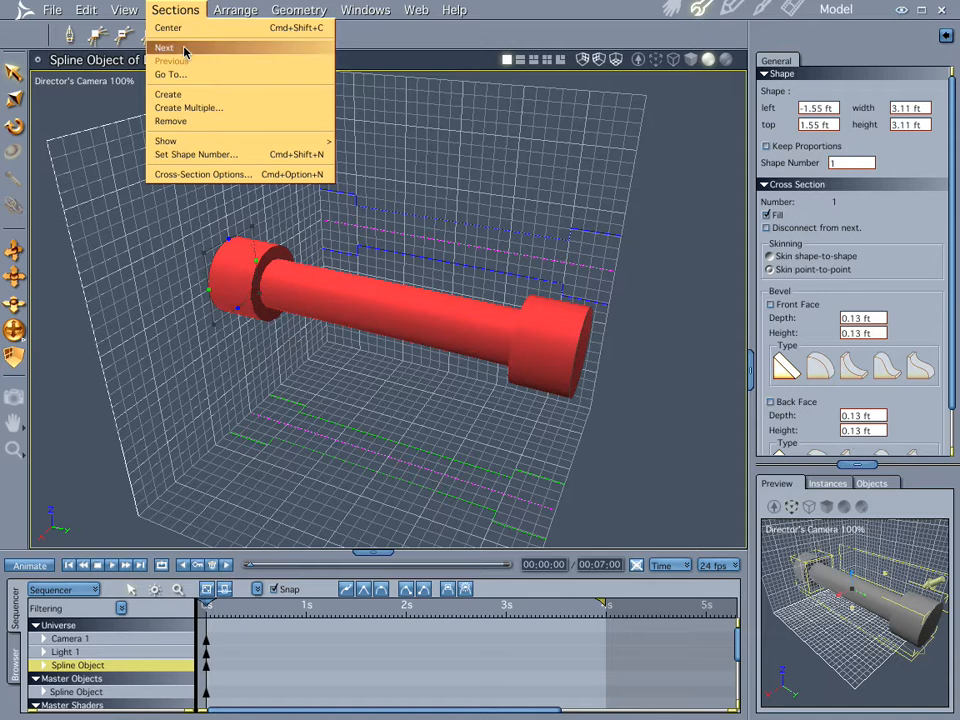
{"action": "left_click", "coordinate": [164, 48]}
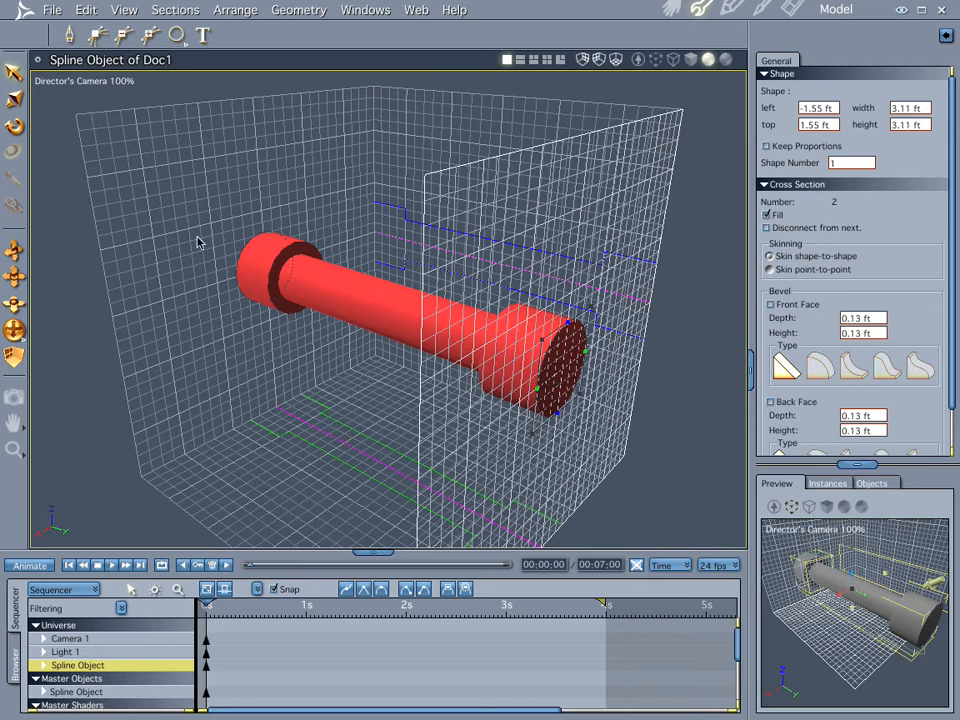
{"action": "mouse_move", "coordinate": [258, 276]}
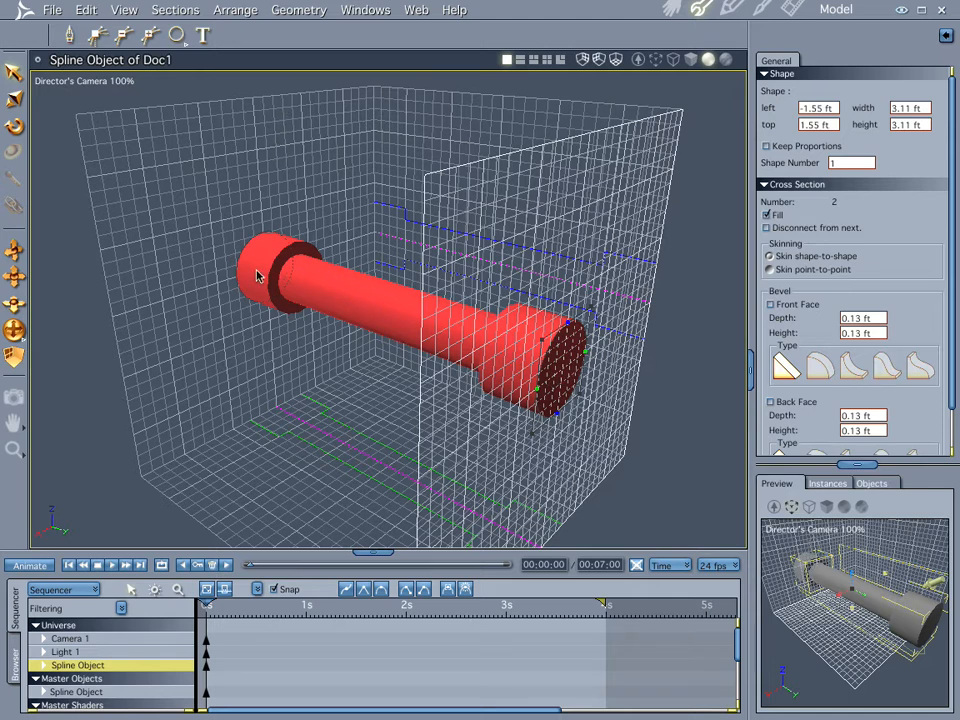
{"action": "left_click", "coordinate": [176, 8]}
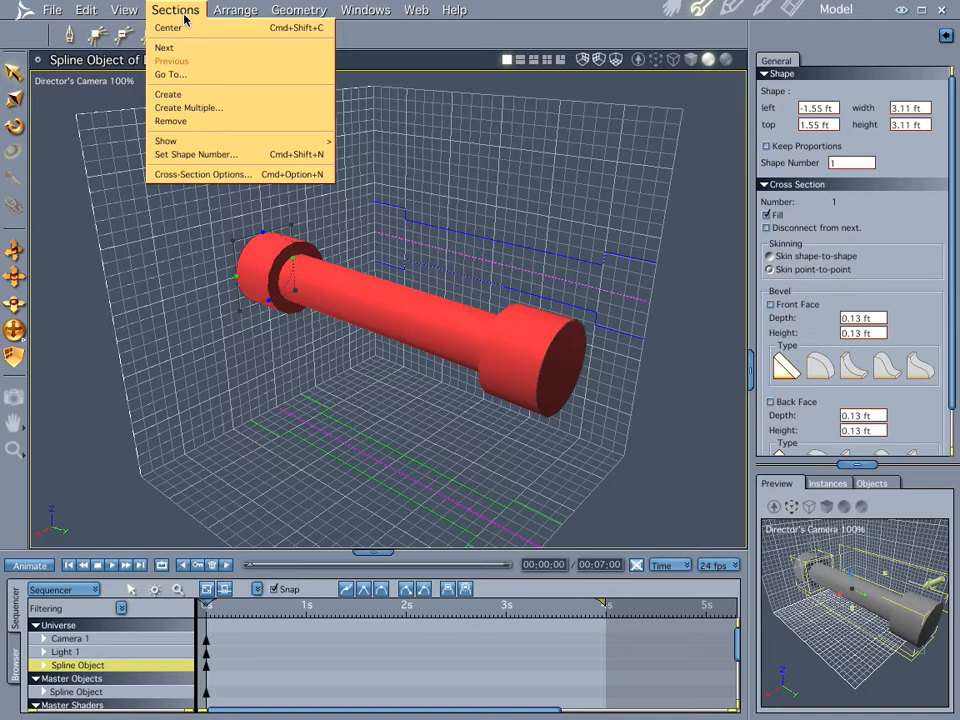
{"action": "left_click", "coordinate": [164, 48]}
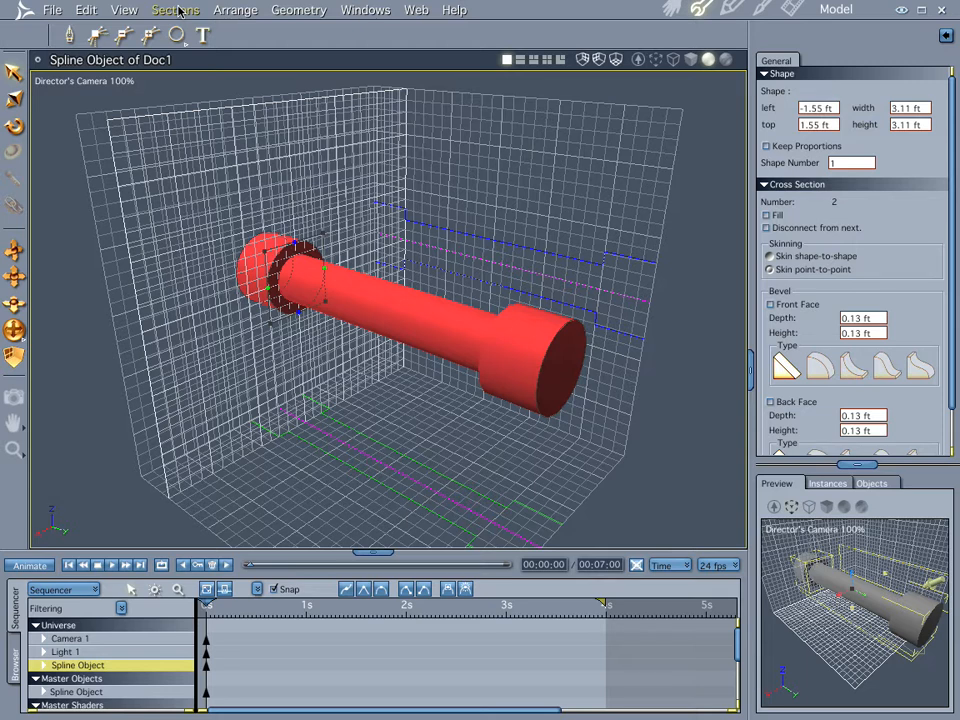
{"action": "left_click", "coordinate": [176, 8]}
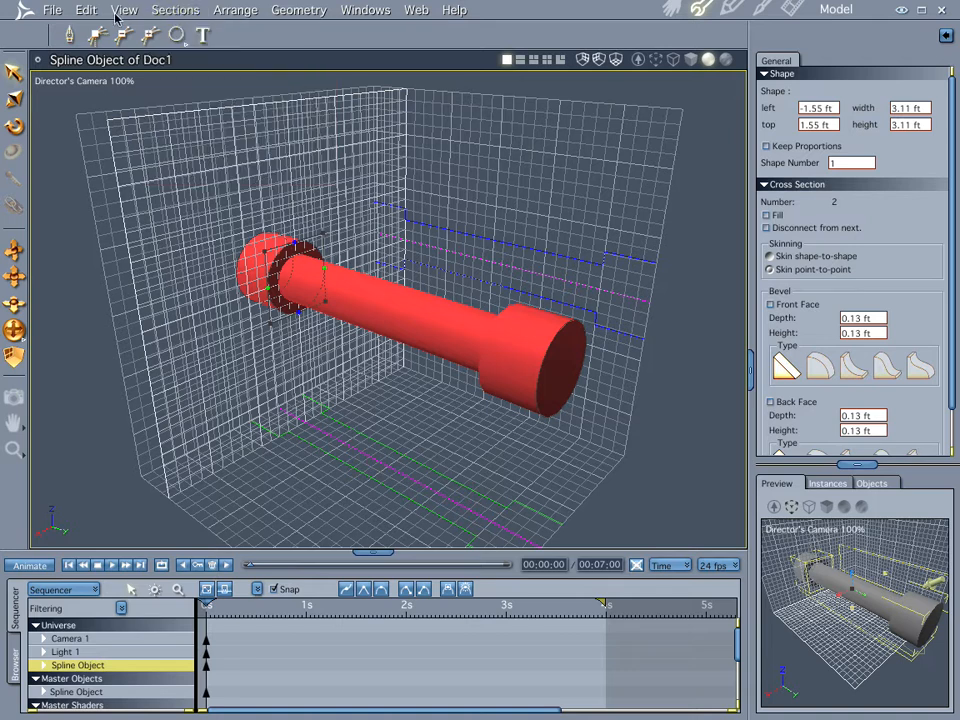
{"action": "left_click", "coordinate": [52, 8]}
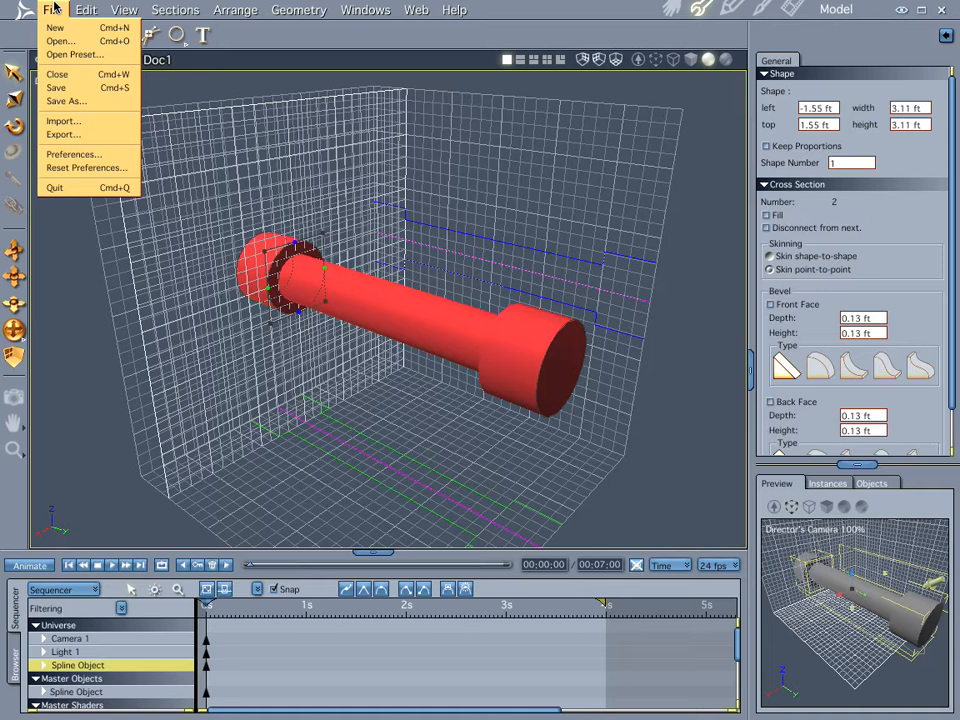
Step: Show Preferences > Keyboard Shortcuts for the Spline Modeler context, Sections category
{"action": "left_click", "coordinate": [72, 154]}
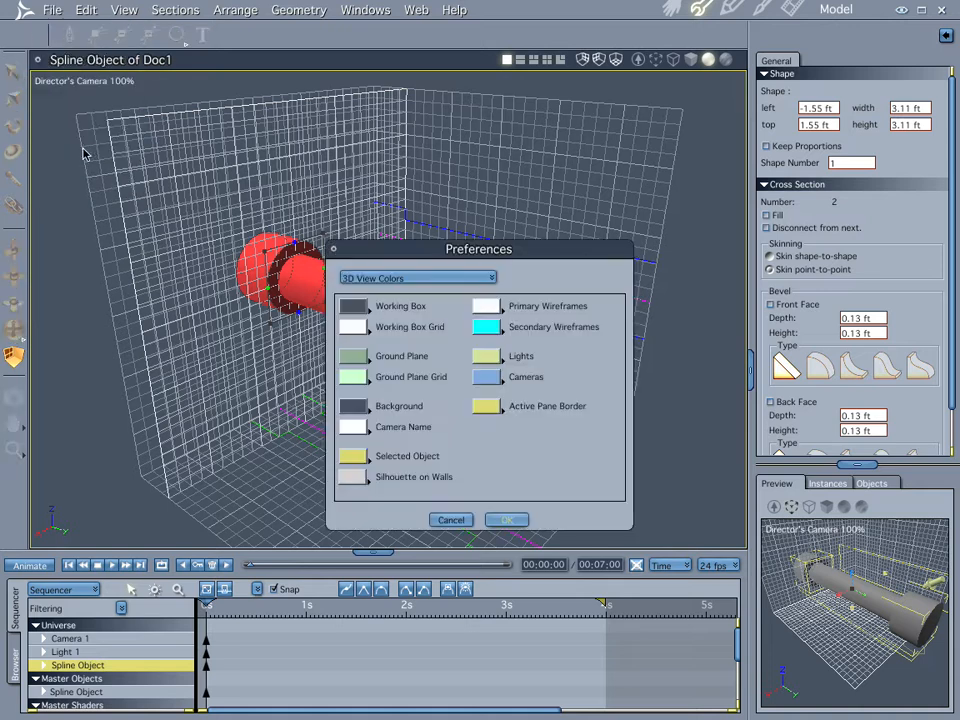
{"action": "left_click", "coordinate": [416, 278]}
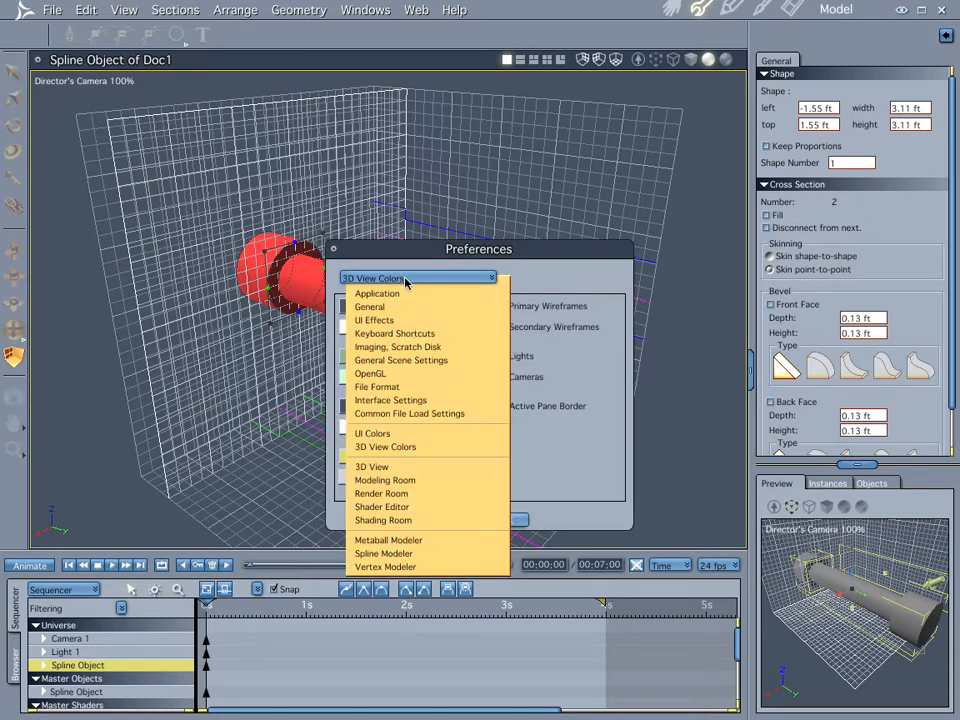
{"action": "mouse_move", "coordinate": [396, 346]}
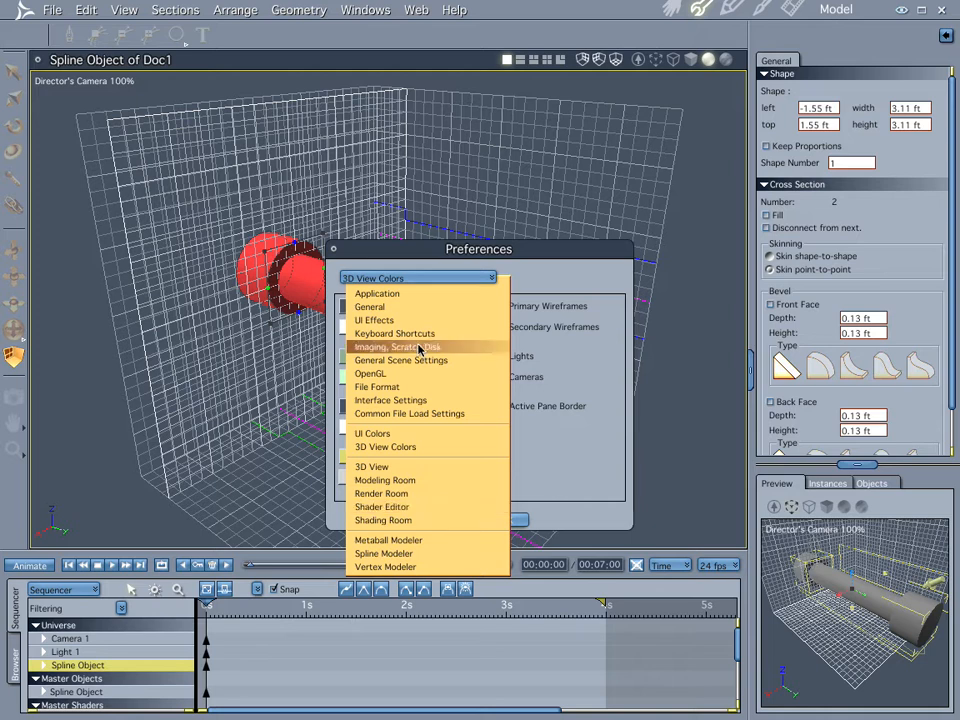
{"action": "left_click", "coordinate": [394, 332]}
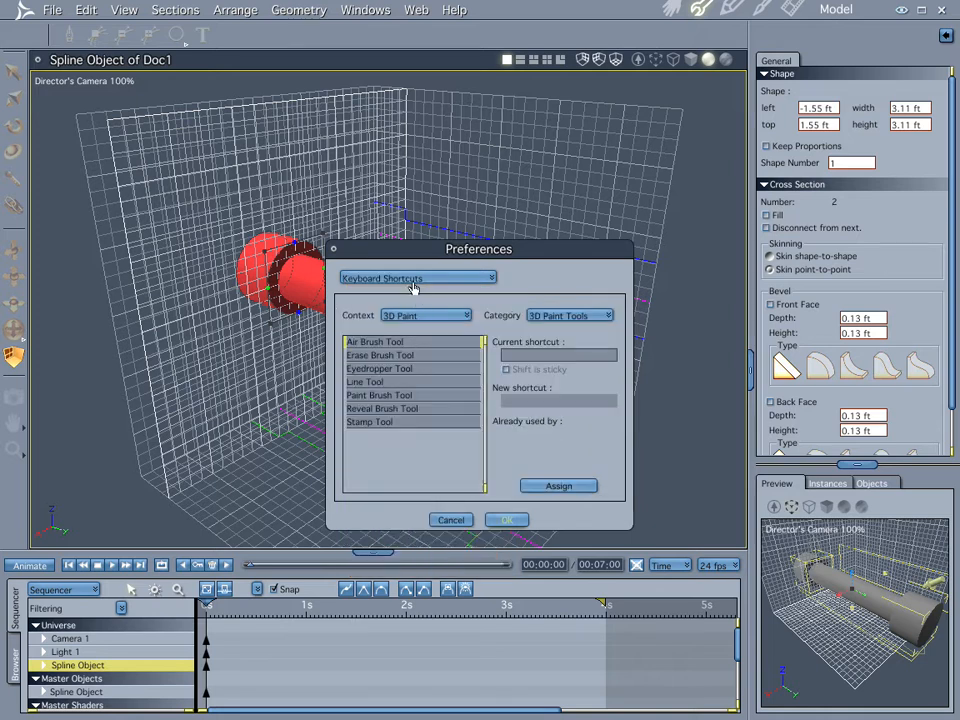
{"action": "left_click", "coordinate": [424, 316]}
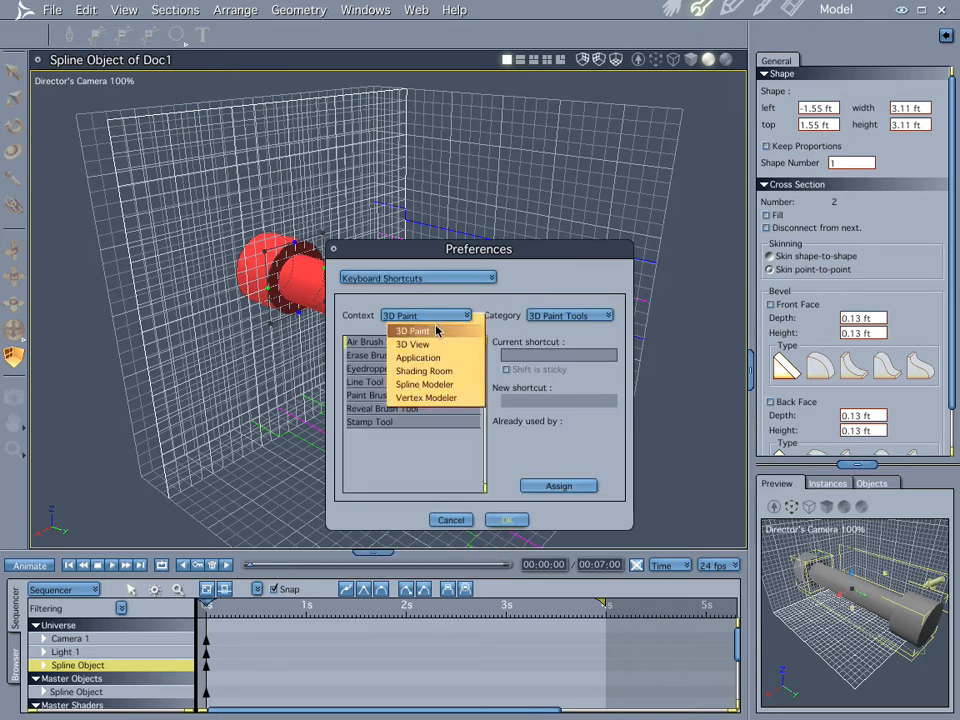
{"action": "mouse_move", "coordinate": [424, 384]}
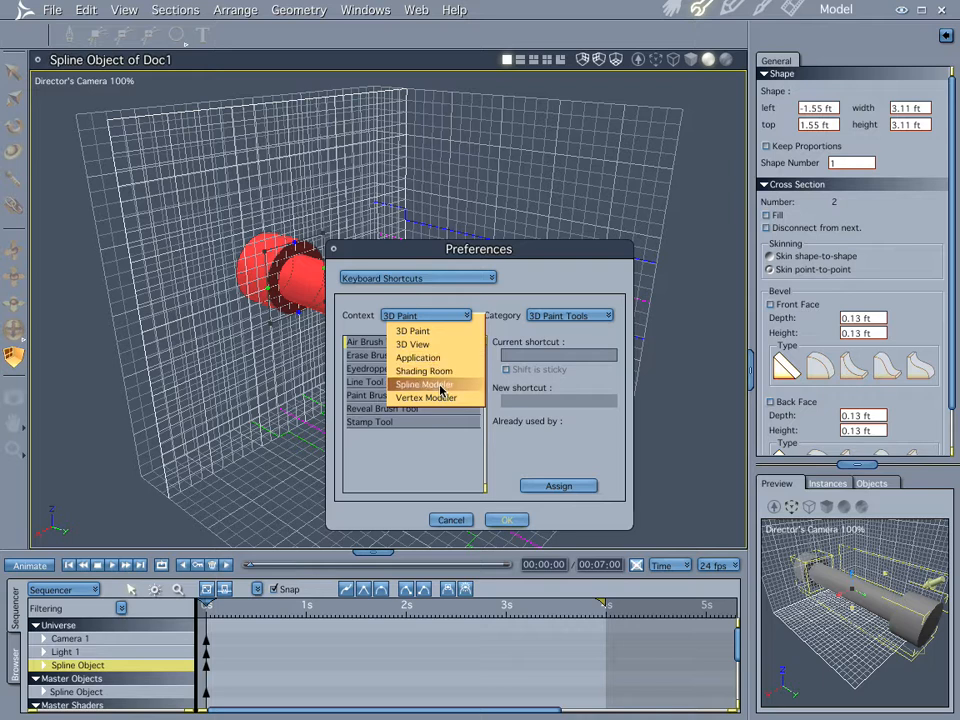
{"action": "left_click", "coordinate": [424, 384]}
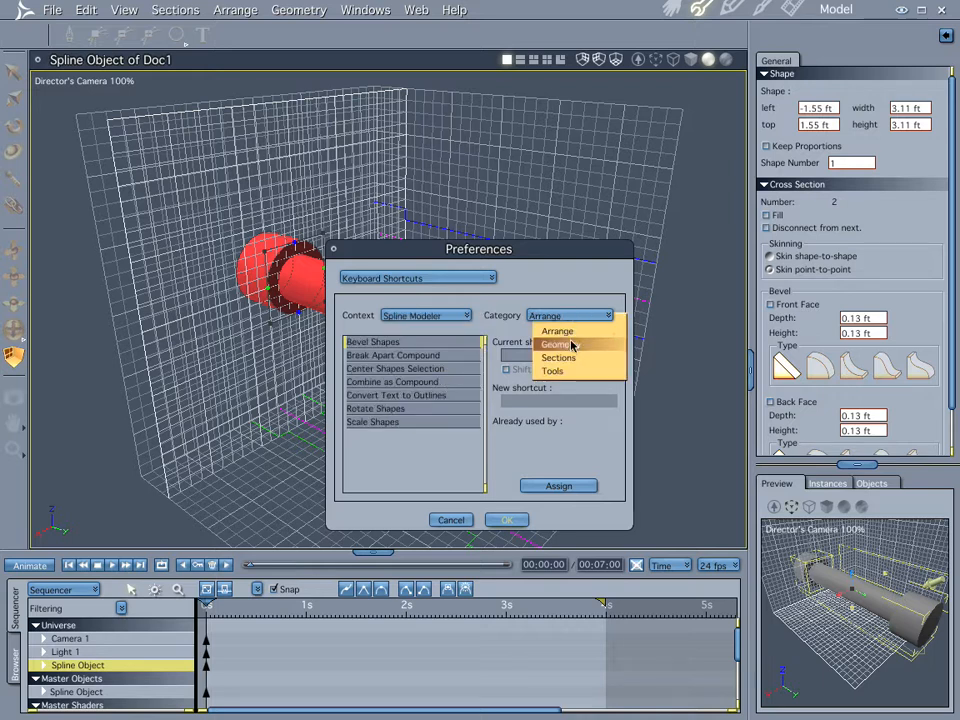
{"action": "left_click", "coordinate": [558, 356]}
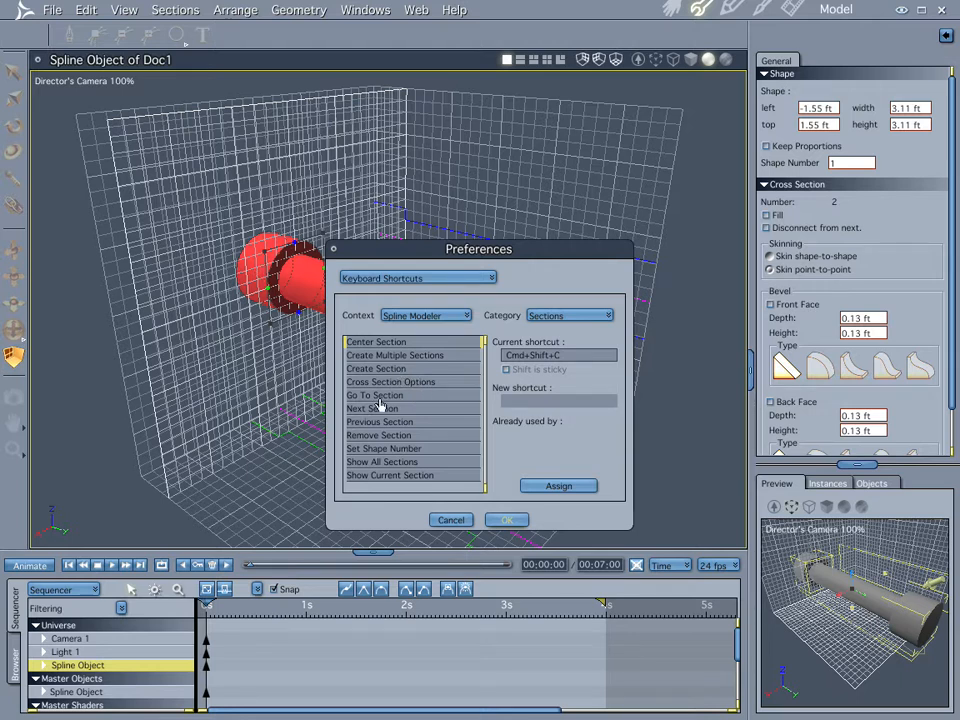
Step: Assign new key combos to two section commands and confirm with OK
{"action": "left_click", "coordinate": [376, 368]}
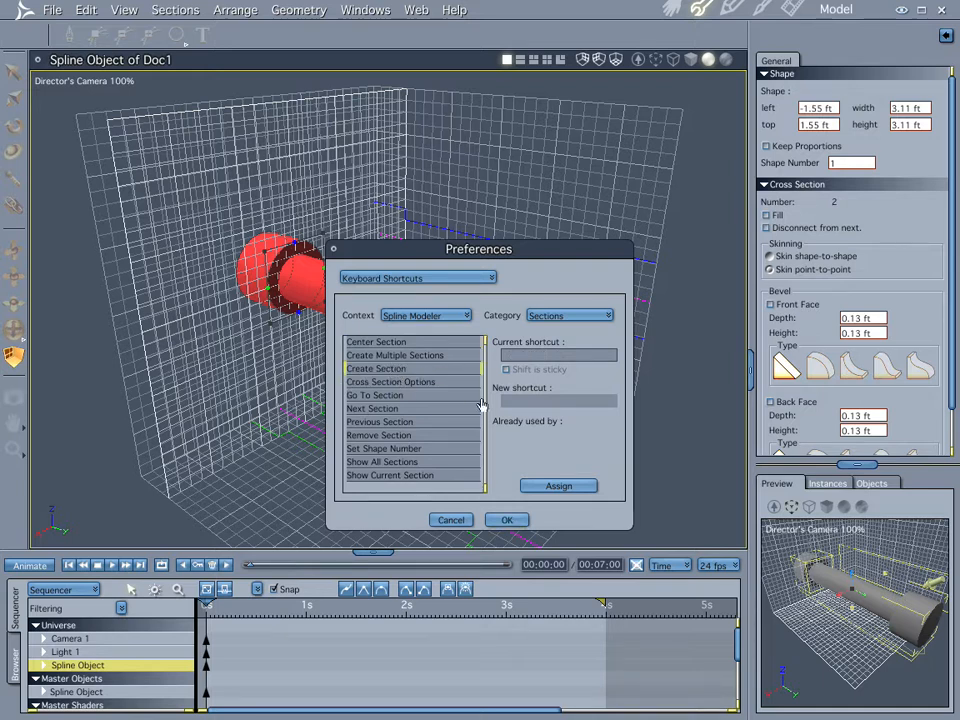
{"action": "left_click", "coordinate": [376, 368]}
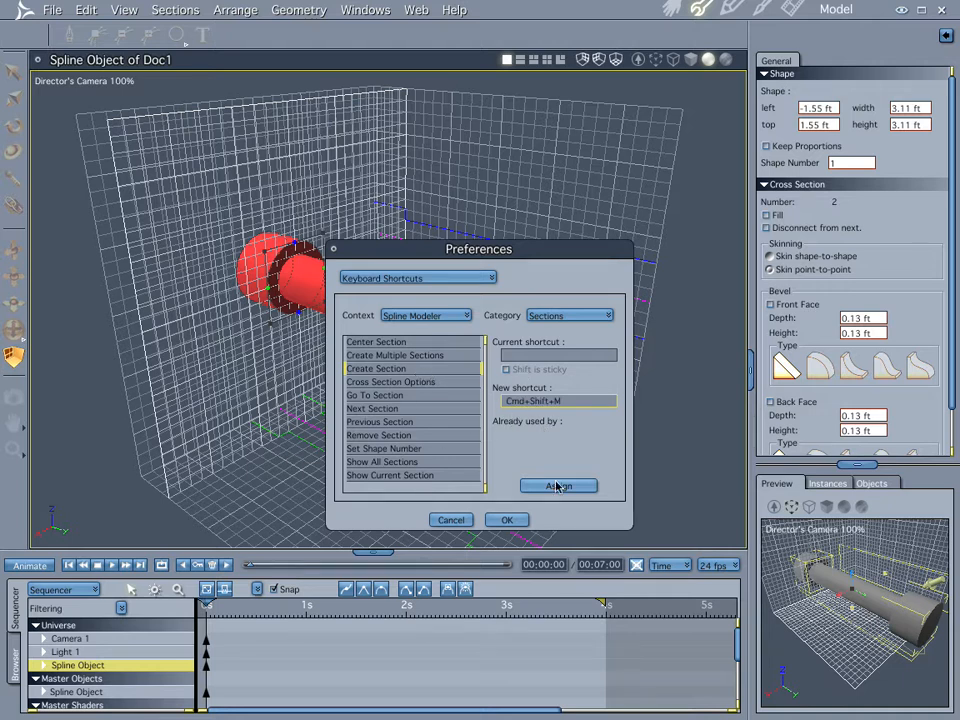
{"action": "left_click", "coordinate": [558, 486]}
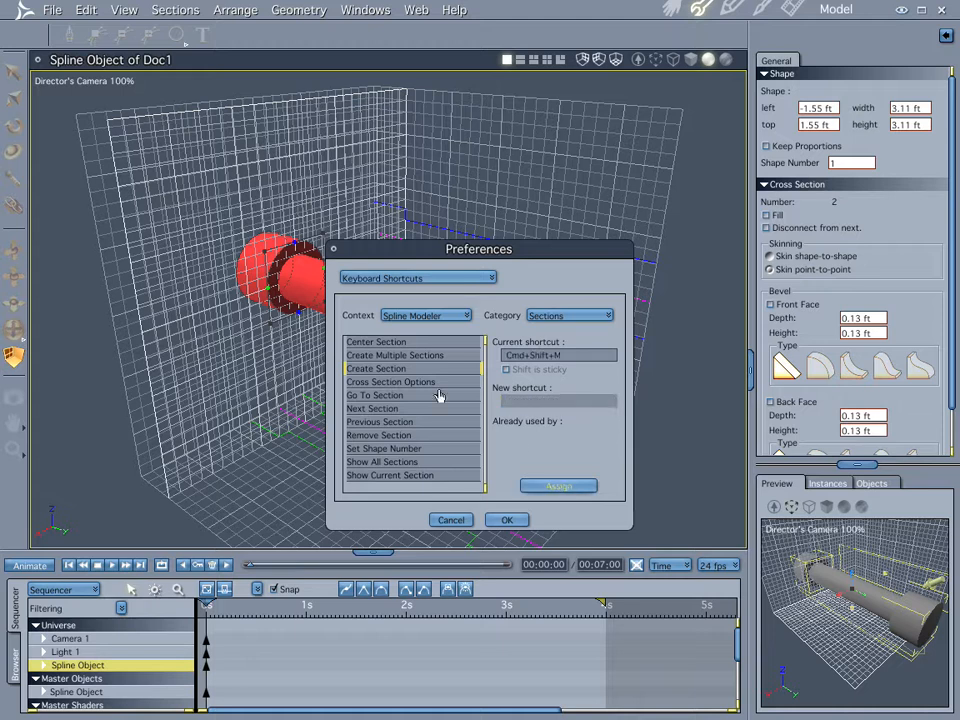
{"action": "mouse_move", "coordinate": [390, 408]}
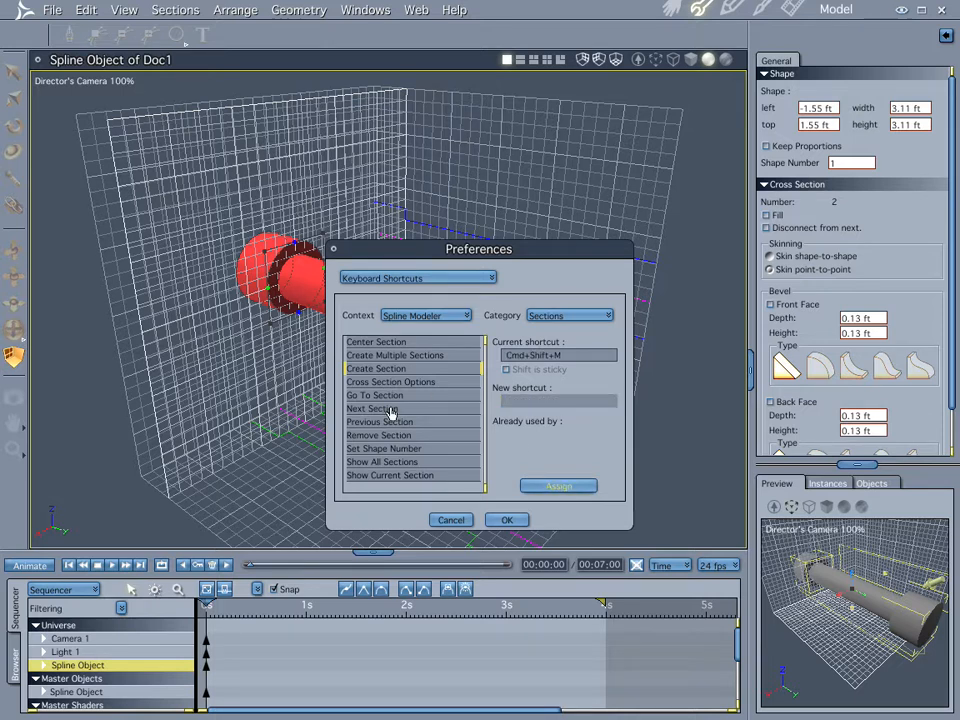
{"action": "left_click", "coordinate": [376, 408]}
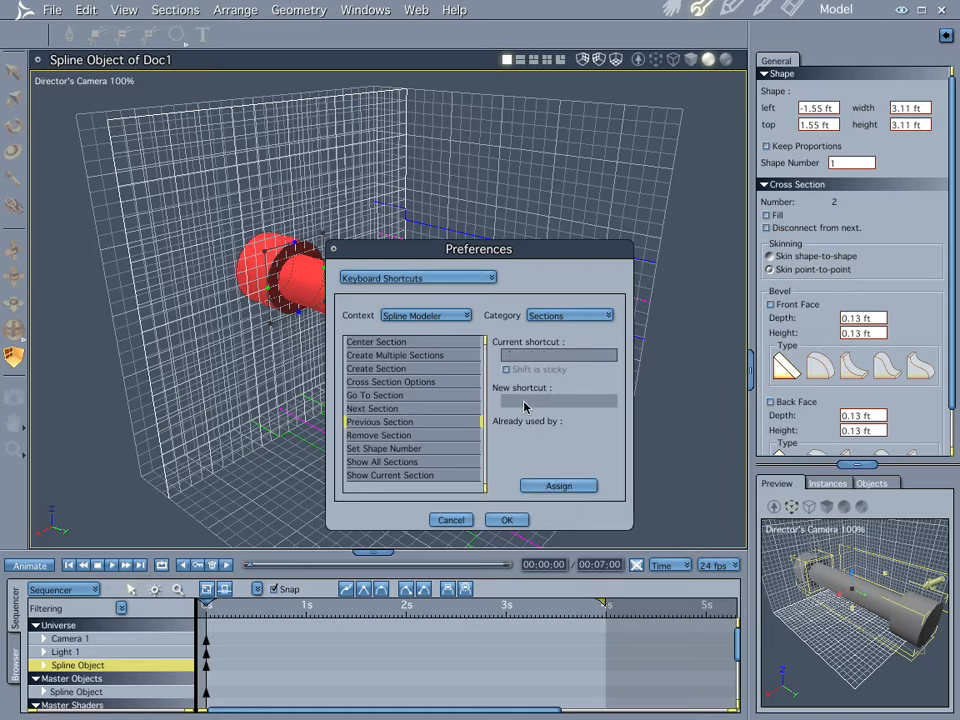
{"action": "left_click", "coordinate": [556, 400]}
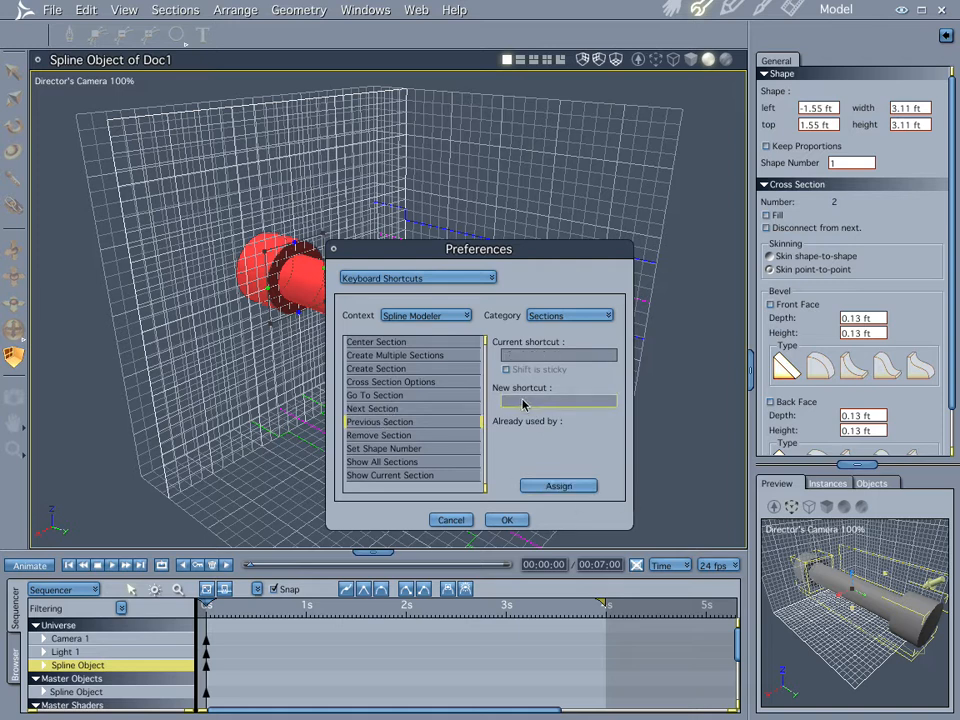
{"action": "left_click", "coordinate": [396, 356]}
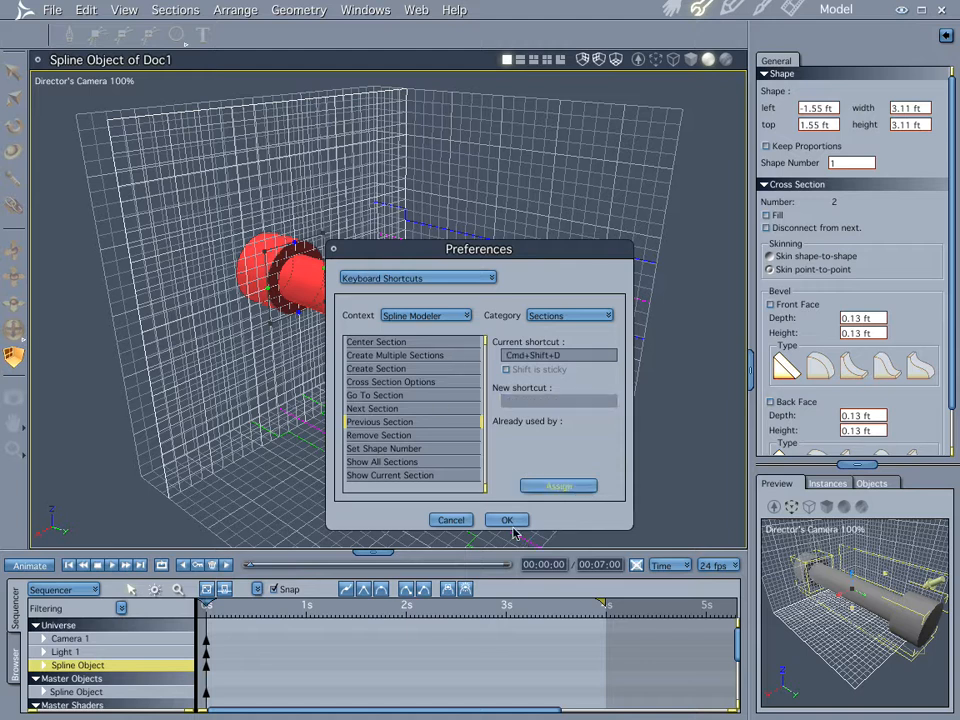
{"action": "left_click", "coordinate": [506, 520]}
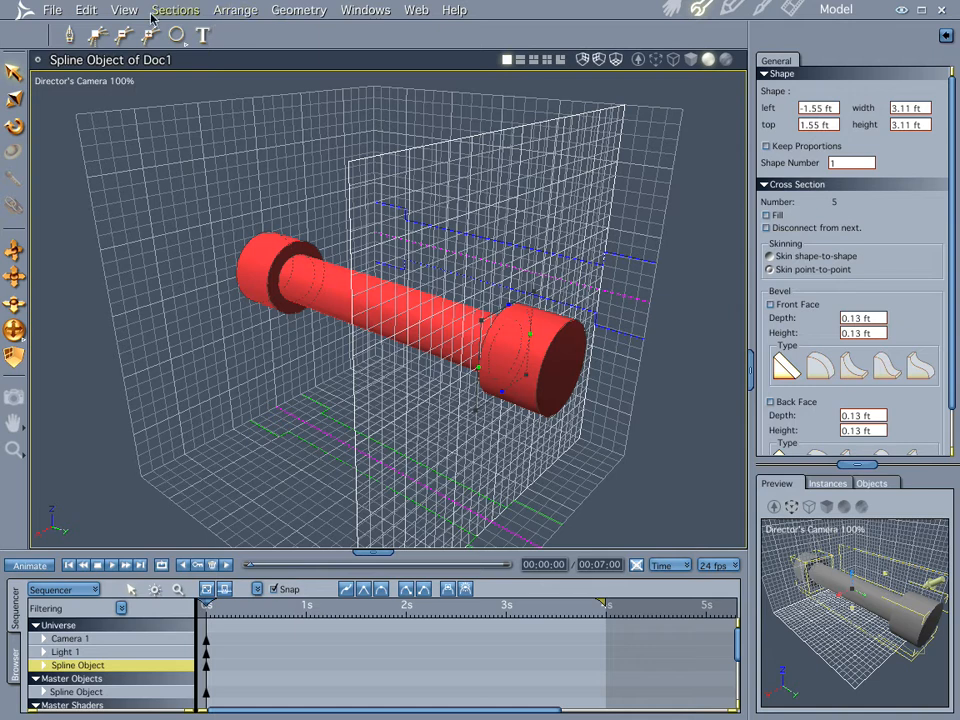
Step: Switch to the Assemble room to see the finished flanged pipe
{"action": "left_click", "coordinate": [846, 8]}
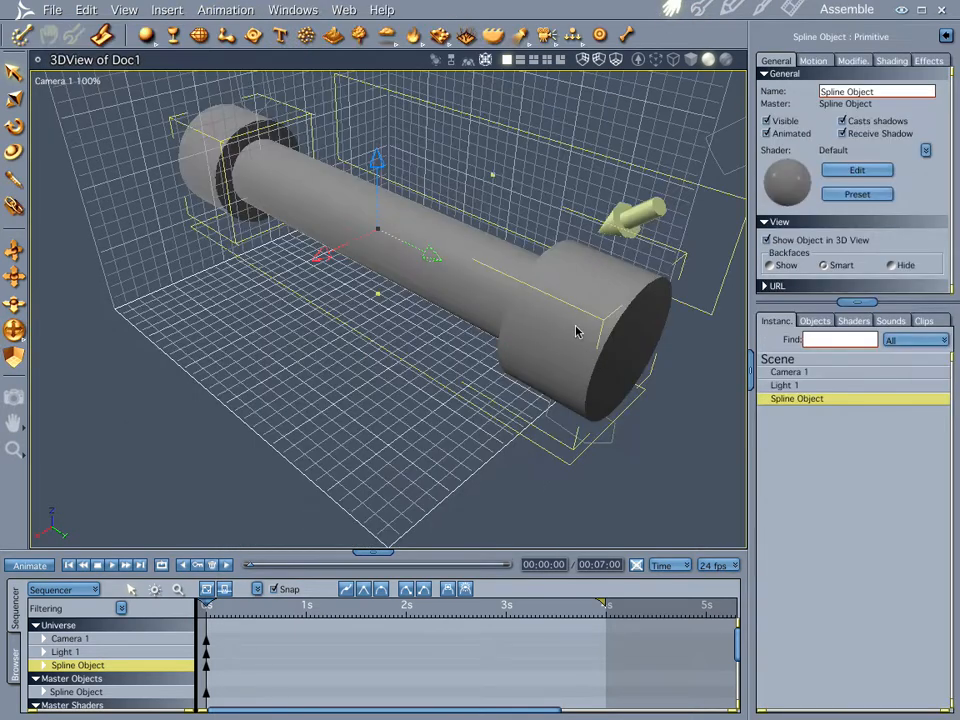
{"action": "mouse_move", "coordinate": [446, 238]}
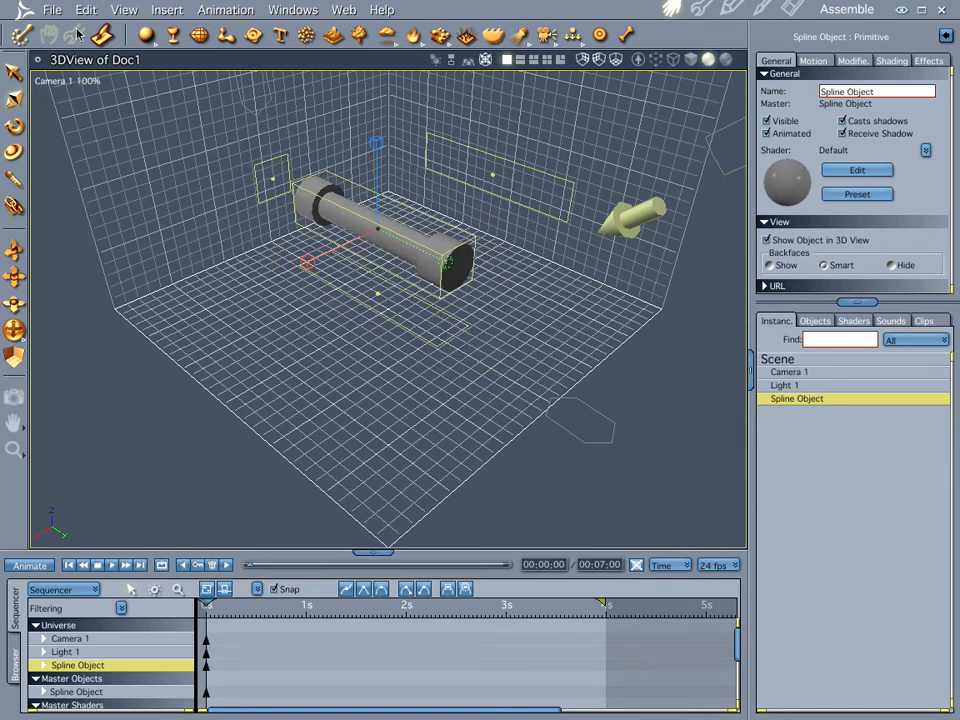
Step: Bring up the File menu with the whole scene in view
{"action": "left_click", "coordinate": [52, 8]}
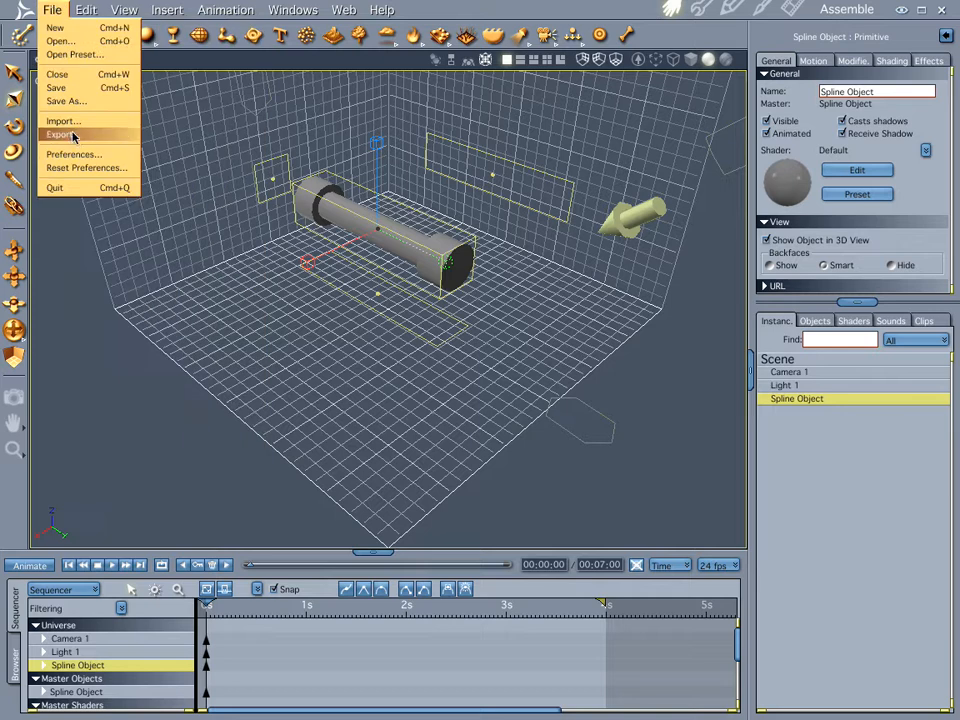
{"action": "left_click", "coordinate": [72, 154]}
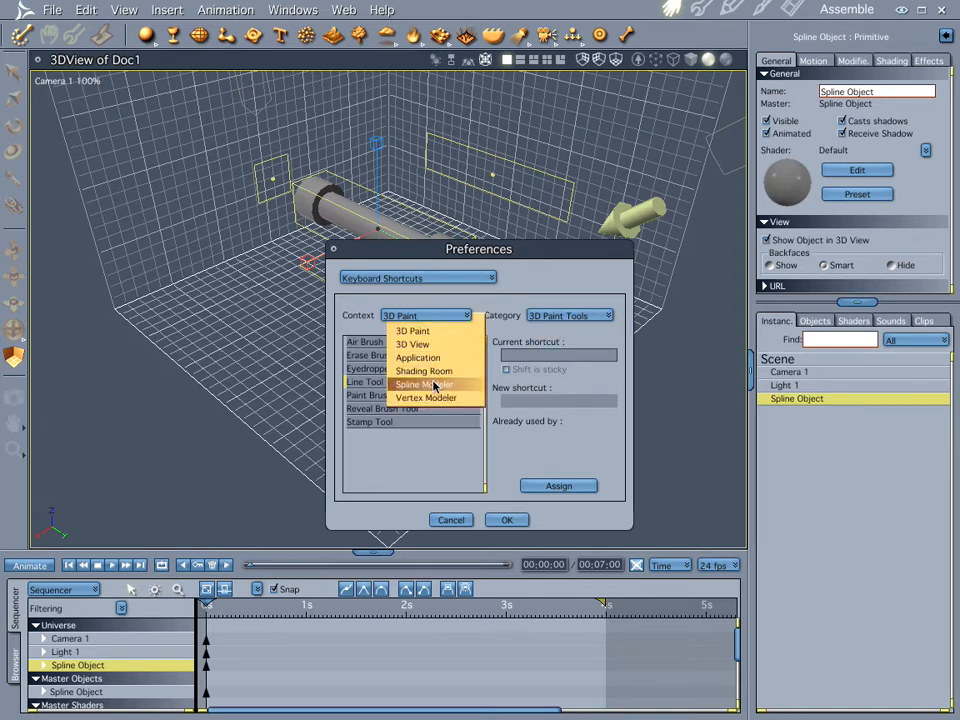
{"action": "left_click", "coordinate": [424, 384]}
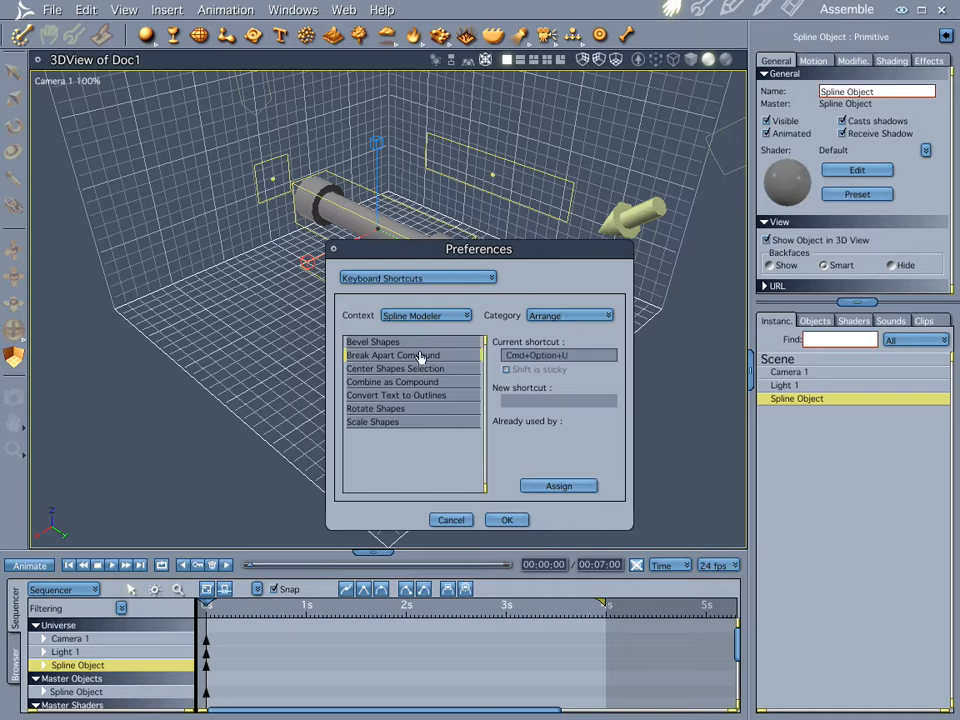
{"action": "left_click", "coordinate": [376, 408]}
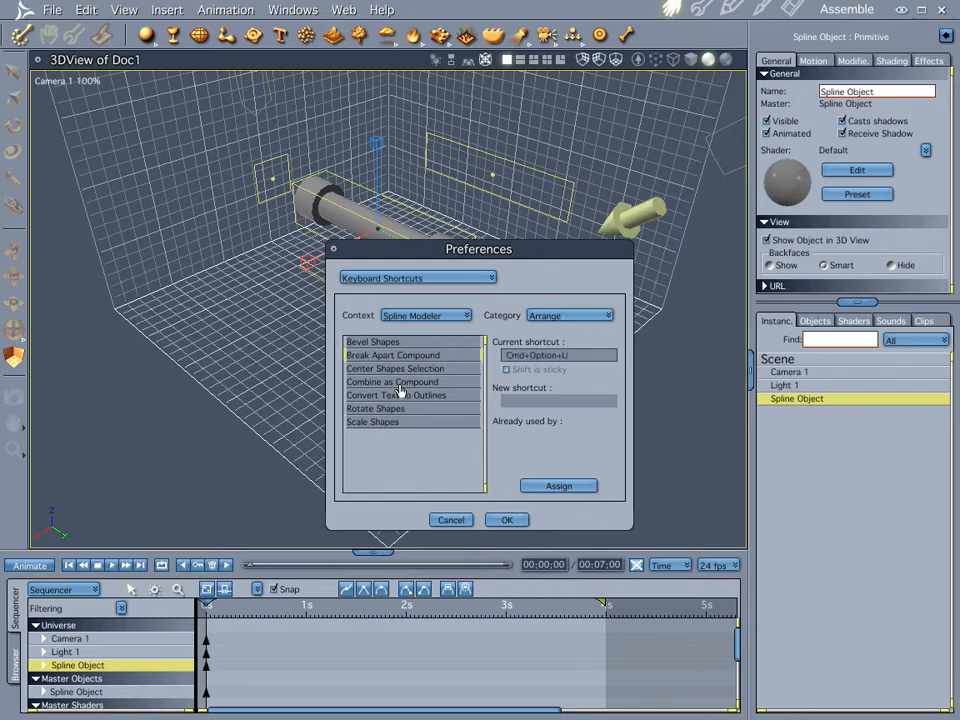
{"action": "left_click", "coordinate": [606, 316]}
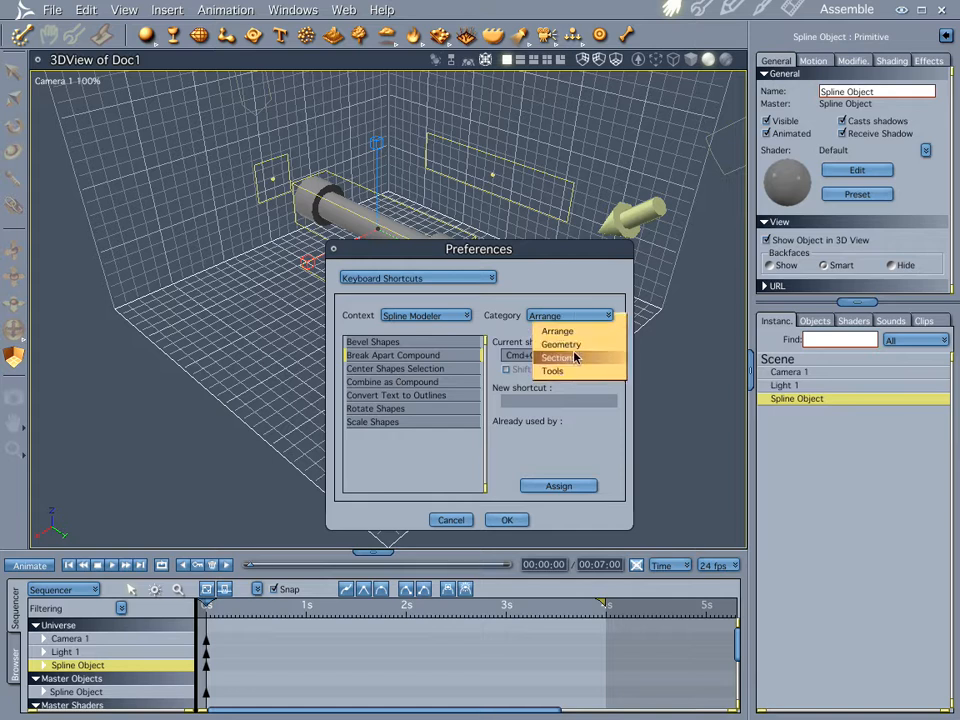
{"action": "left_click", "coordinate": [556, 356]}
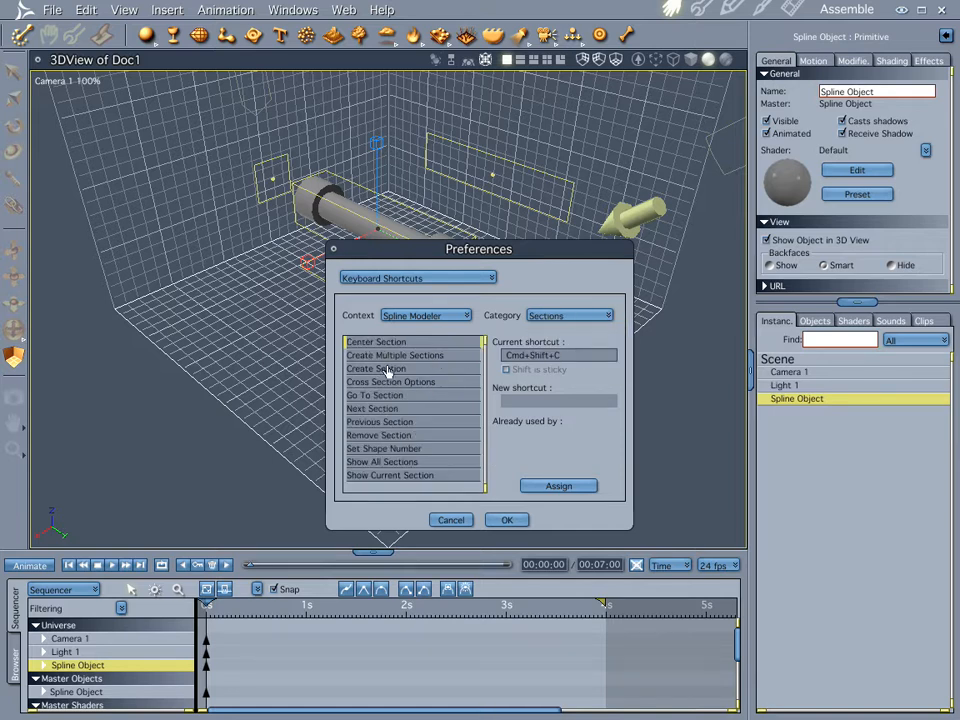
{"action": "left_click", "coordinate": [376, 396]}
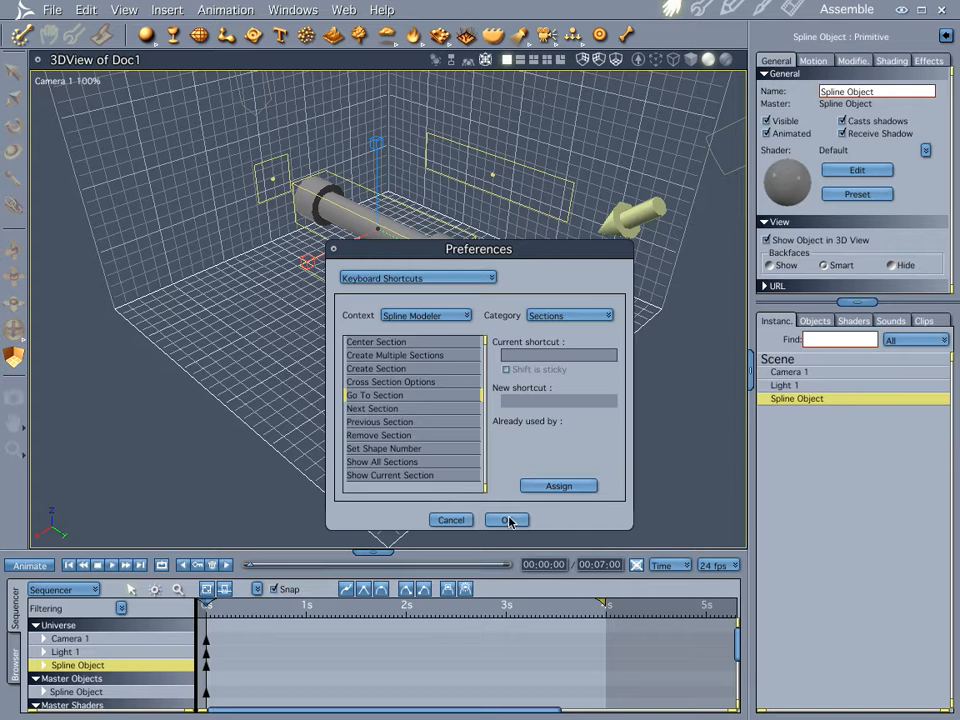
{"action": "left_click", "coordinate": [506, 520]}
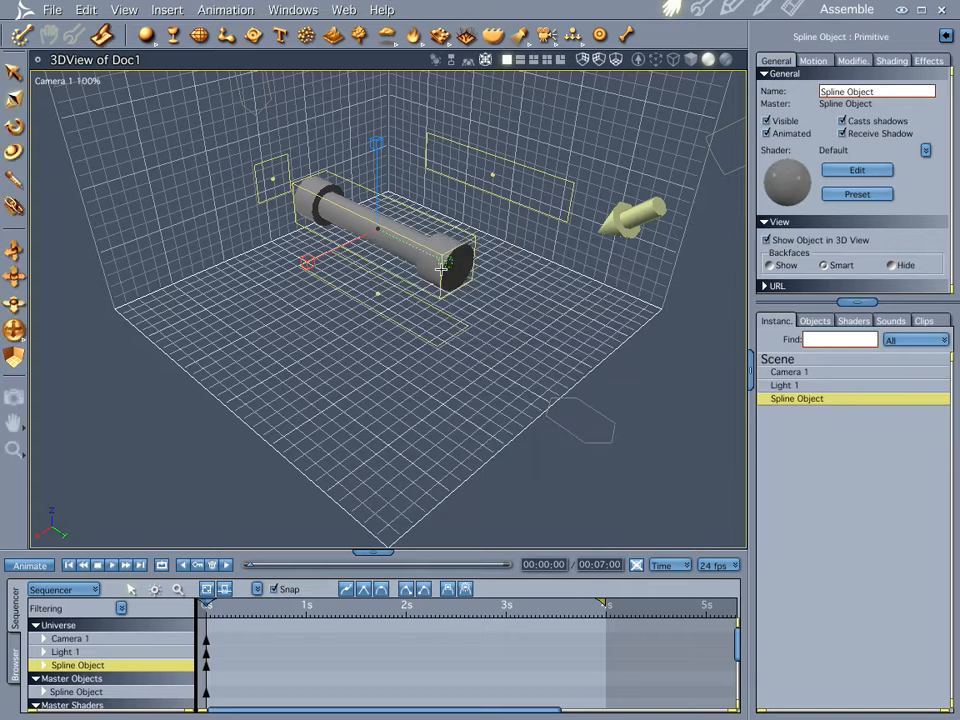